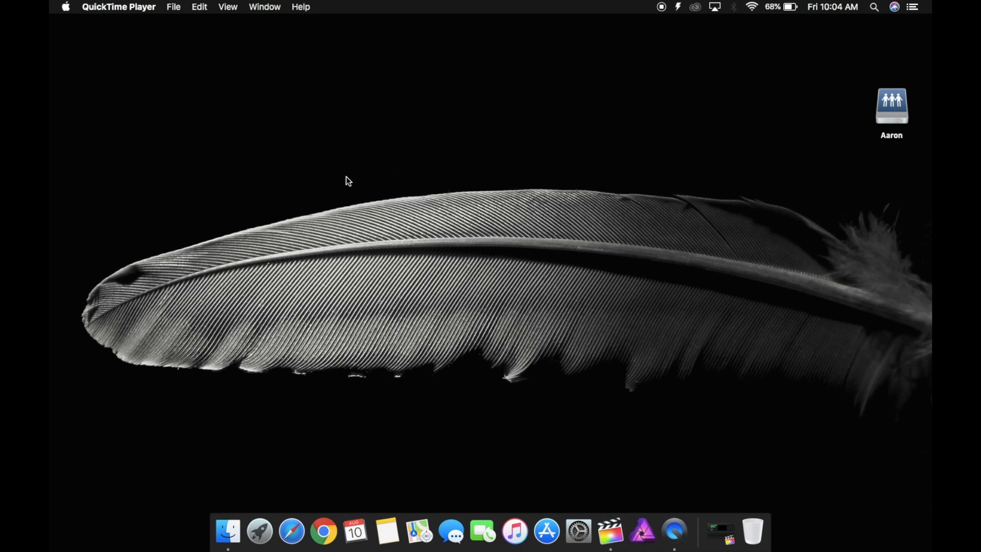
pyautogui.moveTo(859, 14)
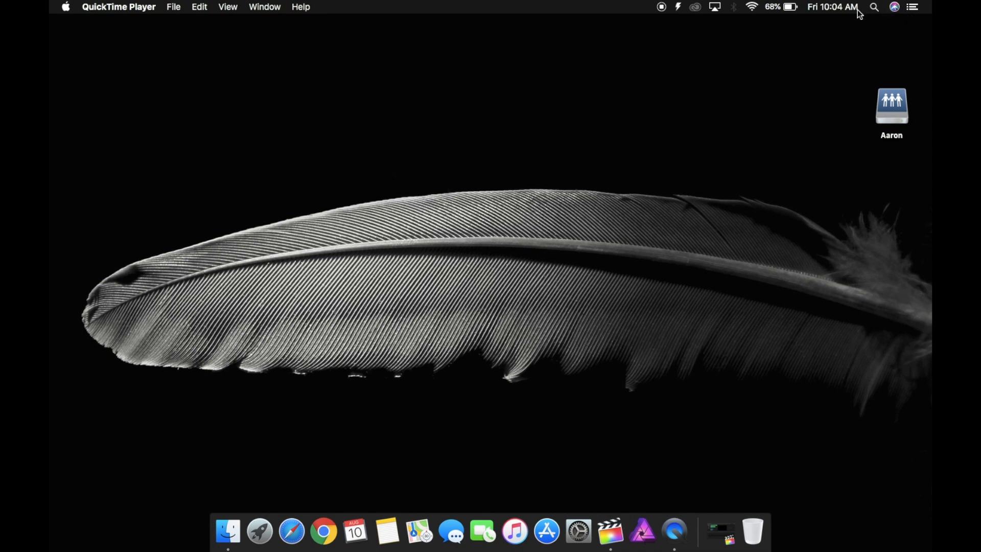
# Open Spotlight Search from the menu-bar magnifying glass and type 'calendar'.
pyautogui.click(873, 7)
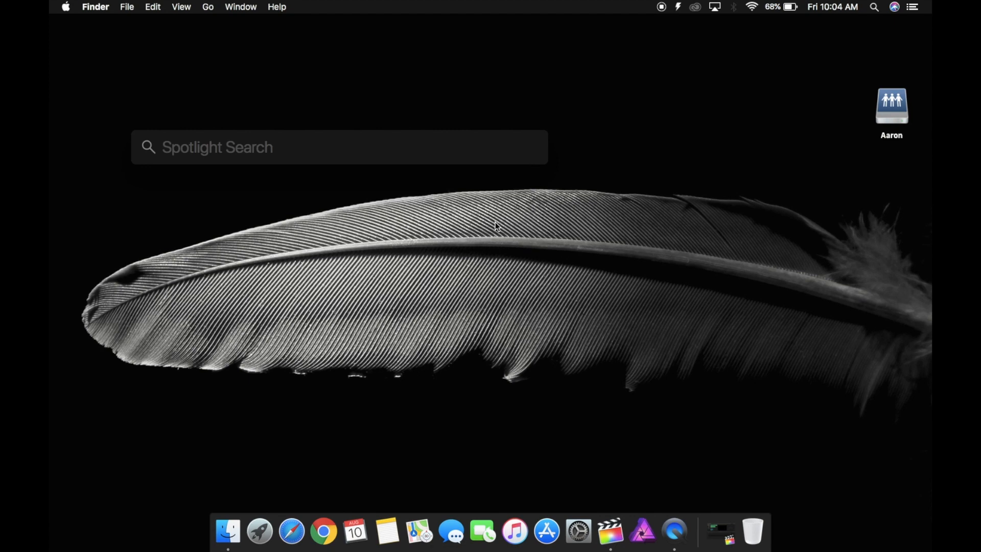
pyautogui.write('calendar')
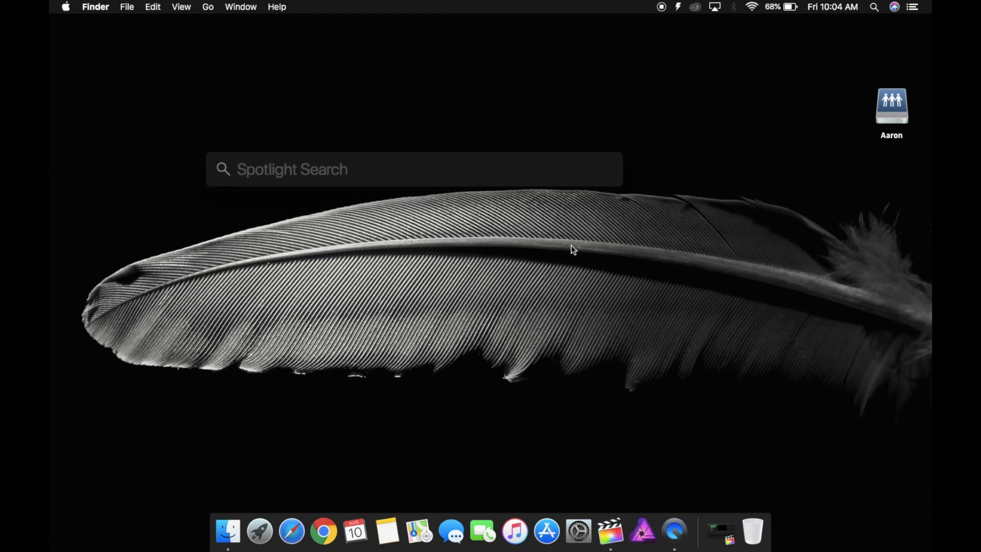
pyautogui.moveTo(469, 262)
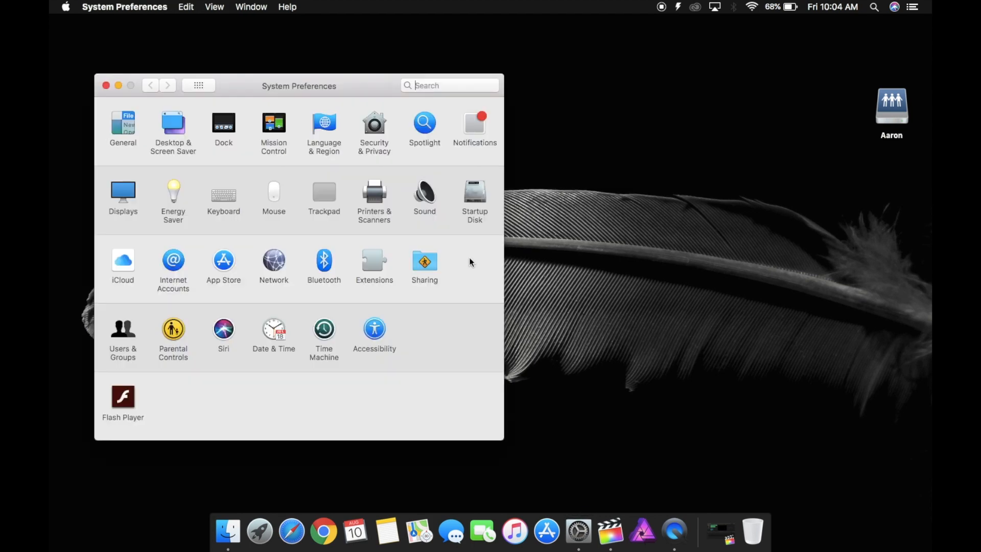
# Check the Spotlight preferences' Search Results categories, leave them all enabled, and close the window.
pyautogui.click(449, 86)
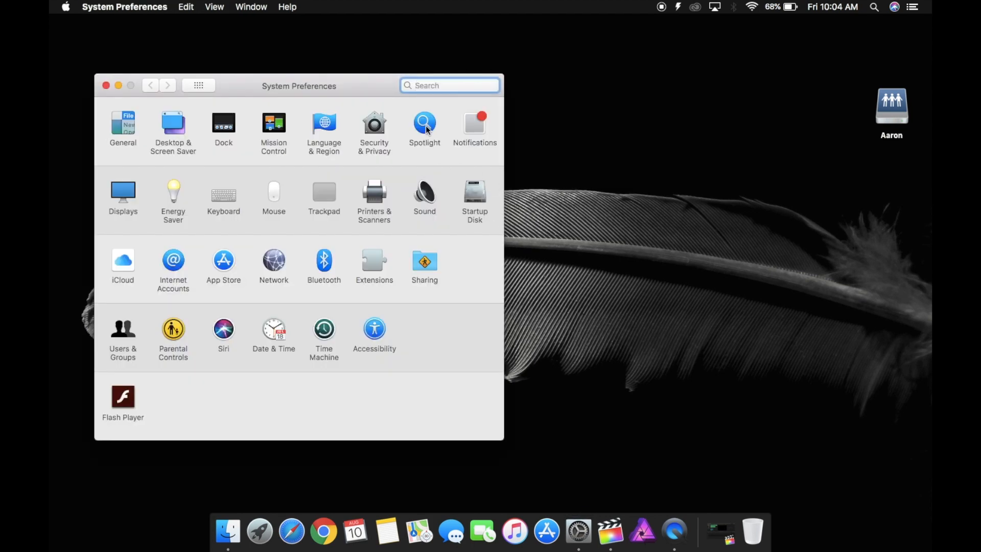
pyautogui.click(424, 122)
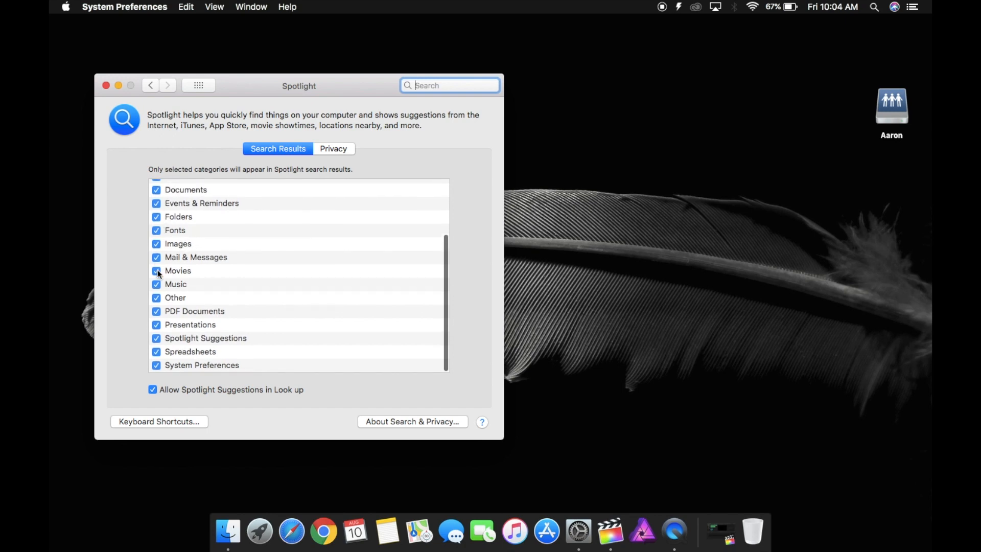
pyautogui.scroll(3)
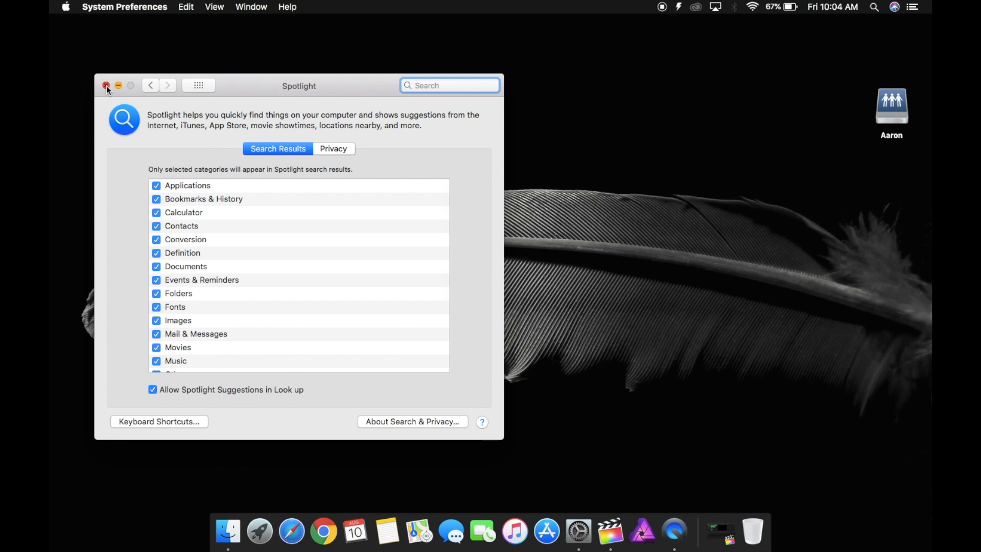
pyautogui.click(106, 86)
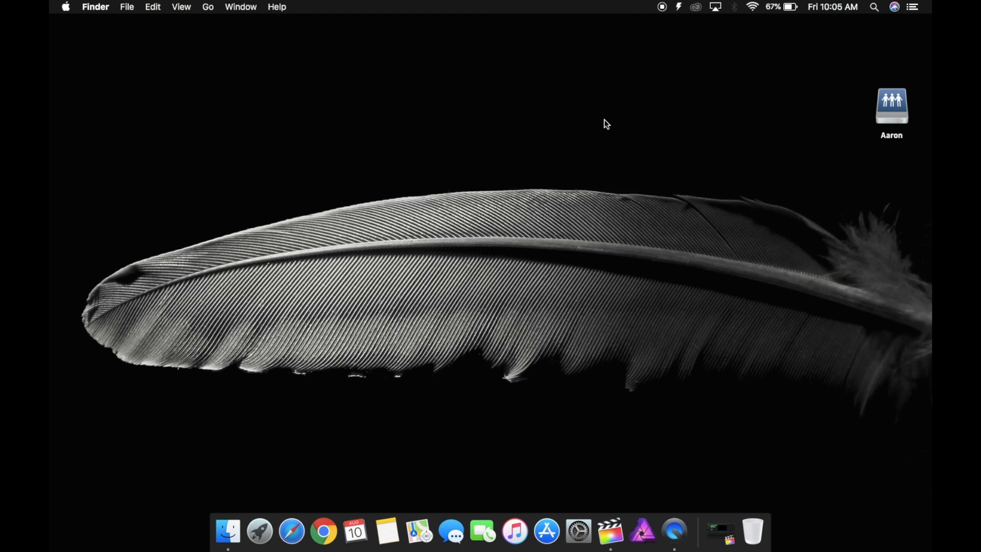
pyautogui.moveTo(641, 153)
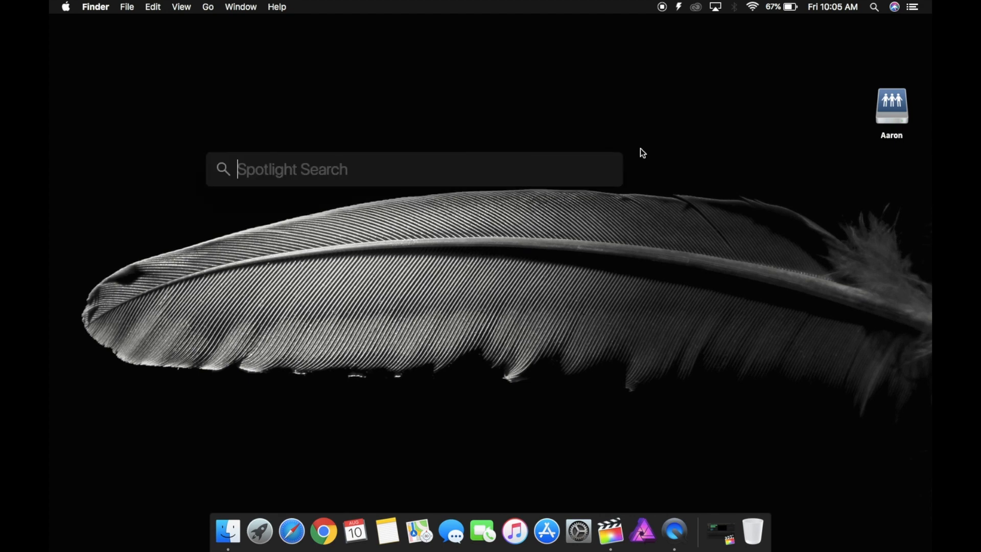
# Convert 10 USD in Spotlight, then search 'how many cm in 2' and open the top result.
pyautogui.write('10 usd to cad')
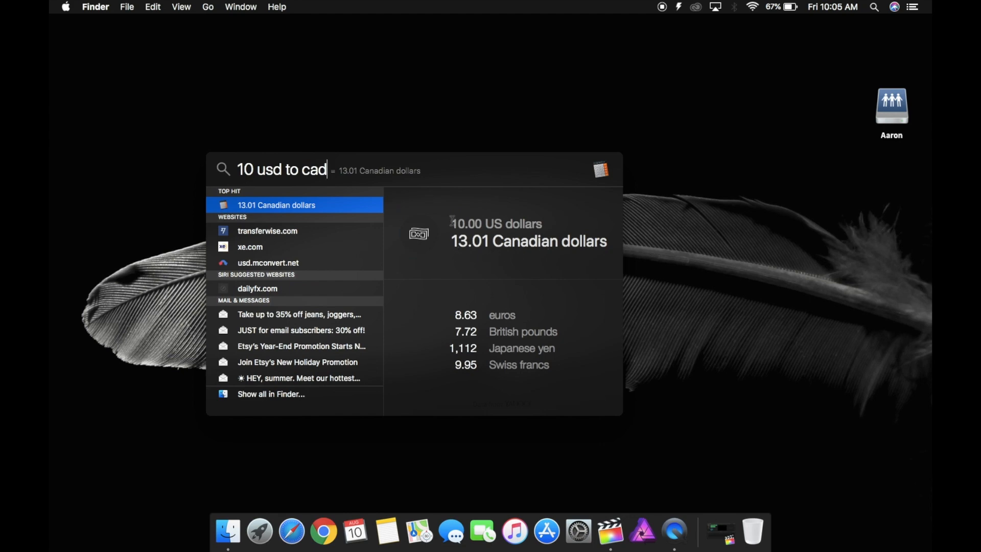
pyautogui.press('backspace')
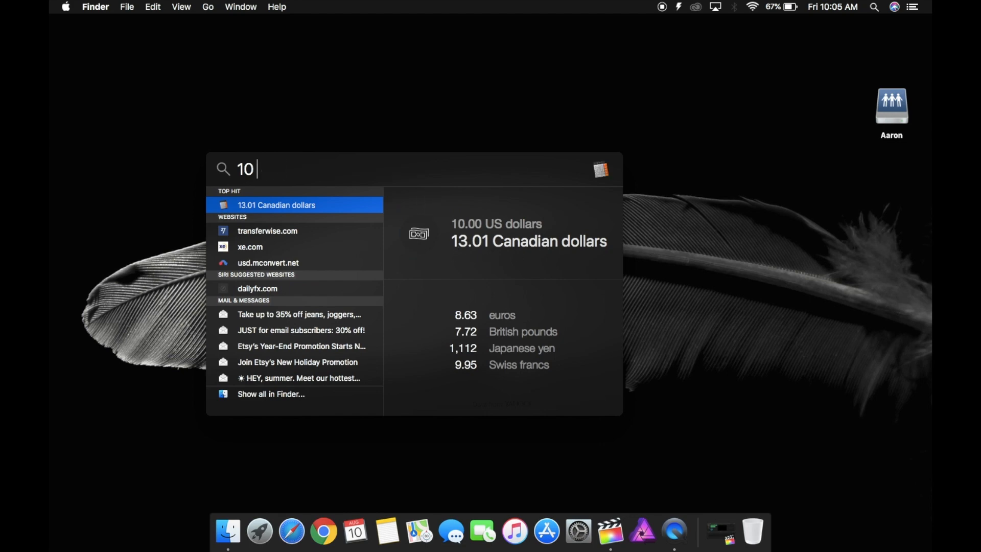
pyautogui.write('how many')
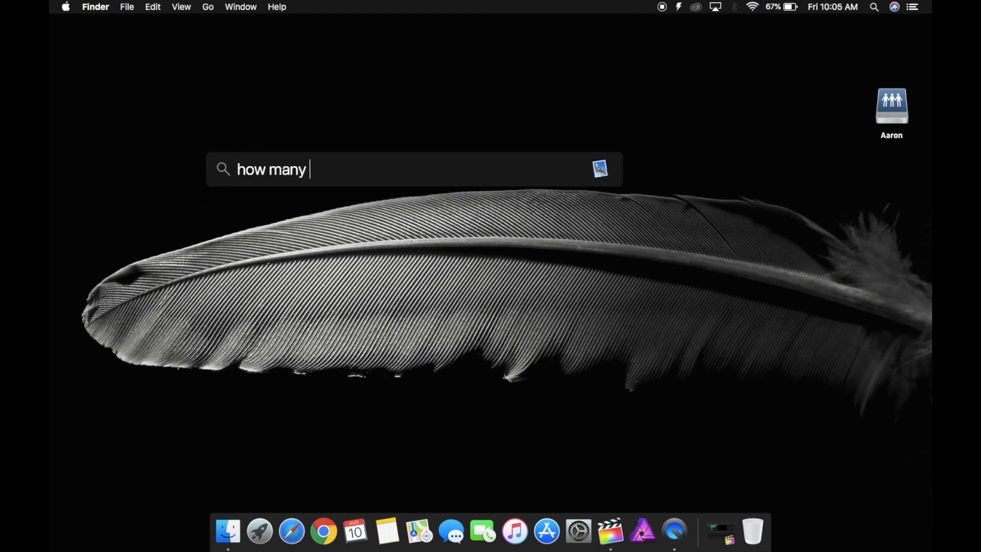
pyautogui.write('cm in 2')
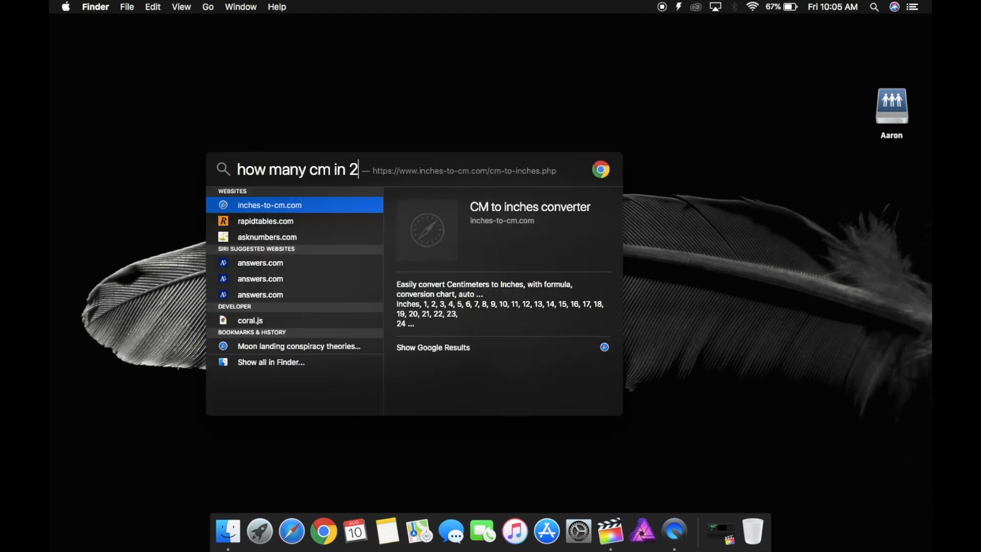
pyautogui.press('escape')
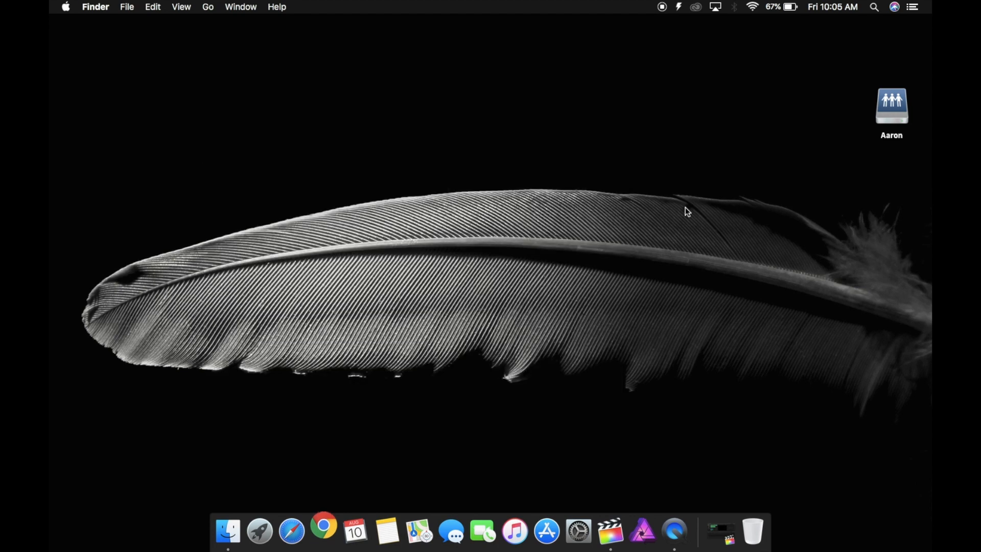
pyautogui.click(323, 532)
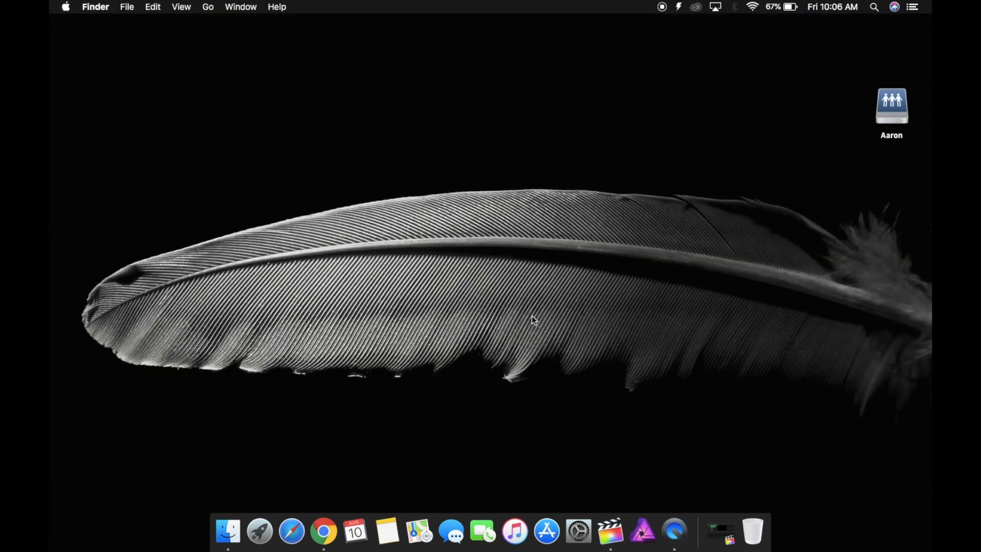
# Reopen Spotlight and convert 1cm and then 50 degrees (50 °F = 10 °C).
pyautogui.press('cmd+space')
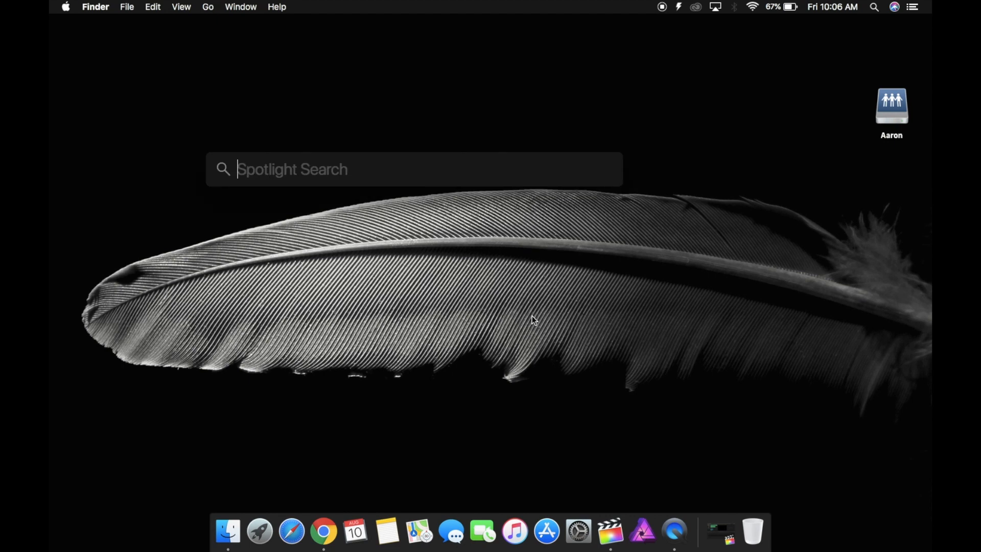
pyautogui.write('1cm')
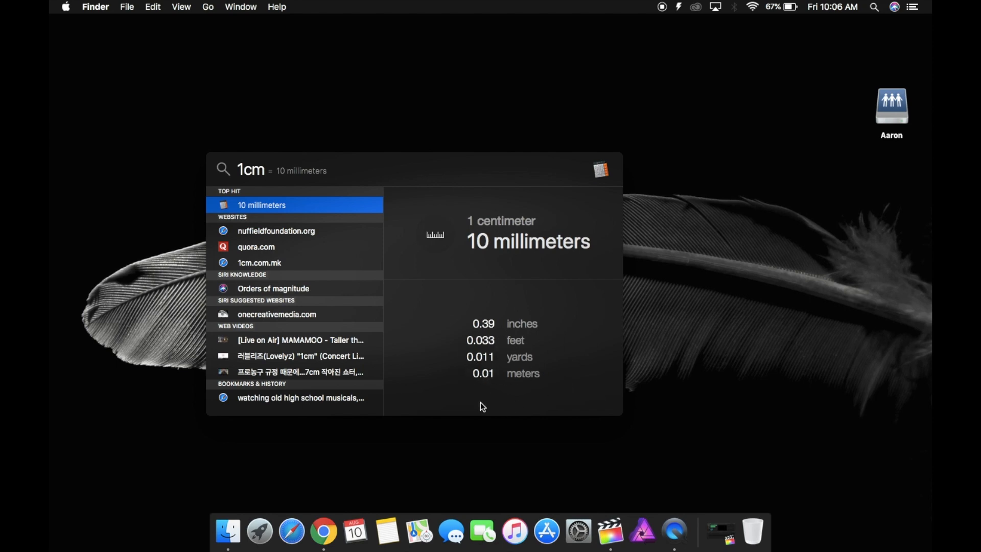
pyautogui.moveTo(543, 401)
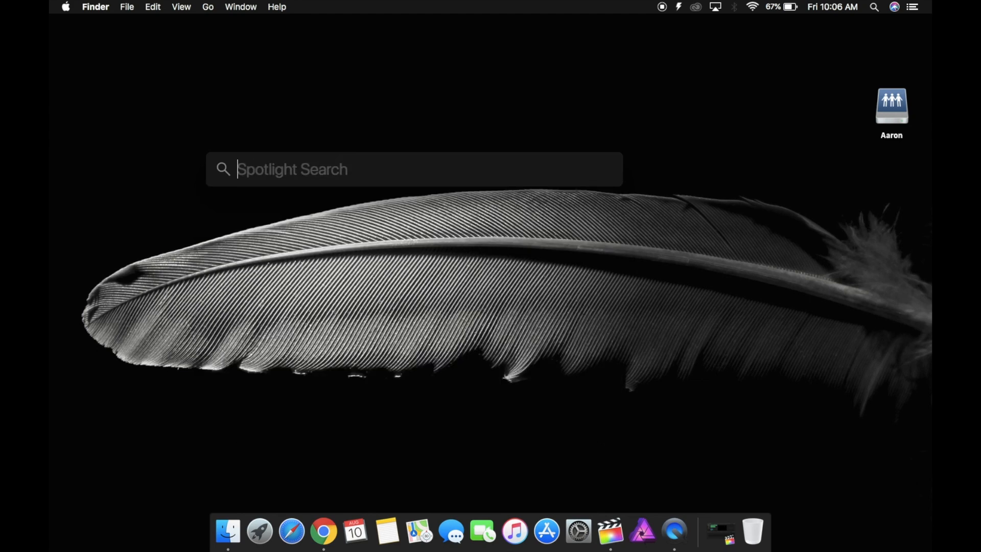
pyautogui.write('50% off Premium sale ends today! 😮 Blink and')
pyautogui.write('50 degree')
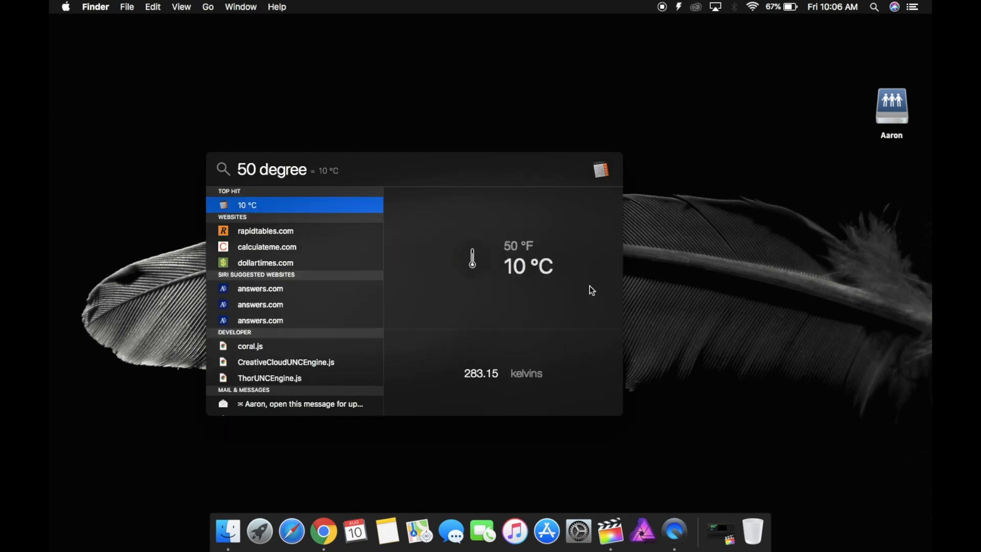
pyautogui.moveTo(449, 392)
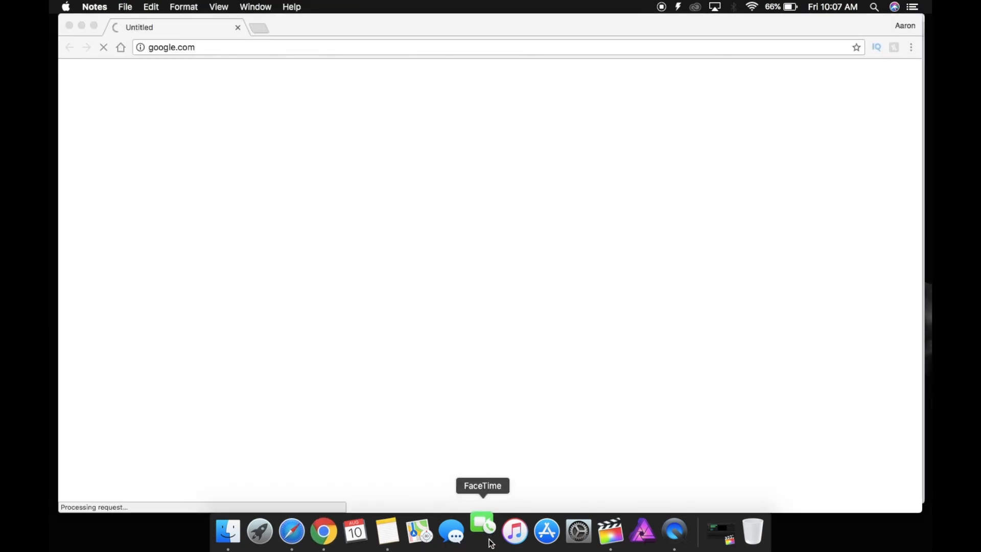
# Launch FaceTime and Final Cut Pro from the Dock, then toggle Mission Control with F3.
pyautogui.click(482, 532)
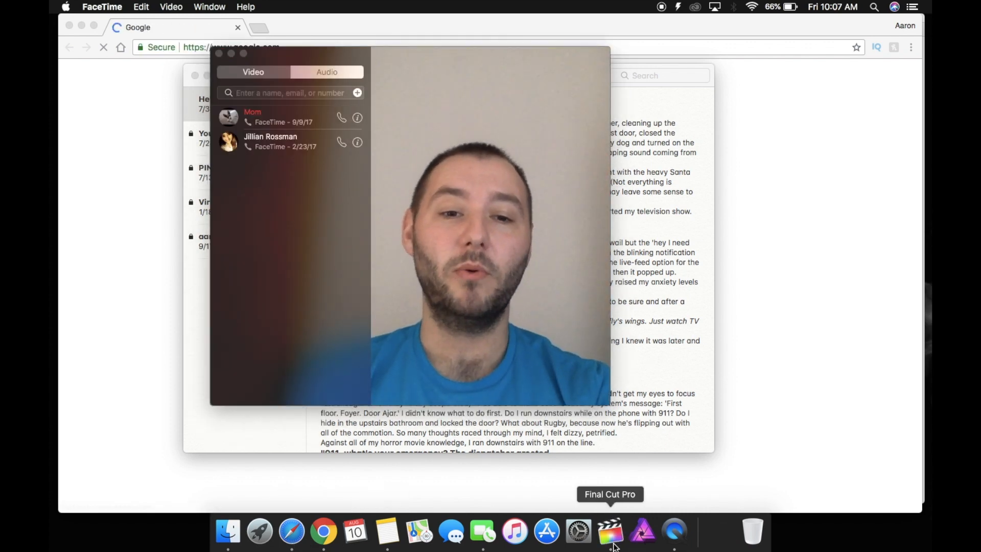
pyautogui.click(611, 531)
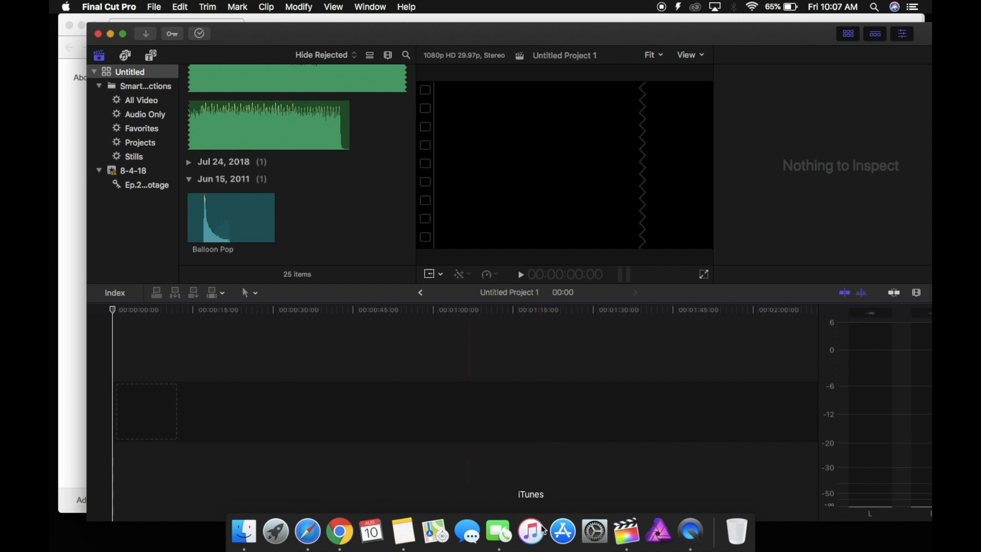
pyautogui.press('f3')
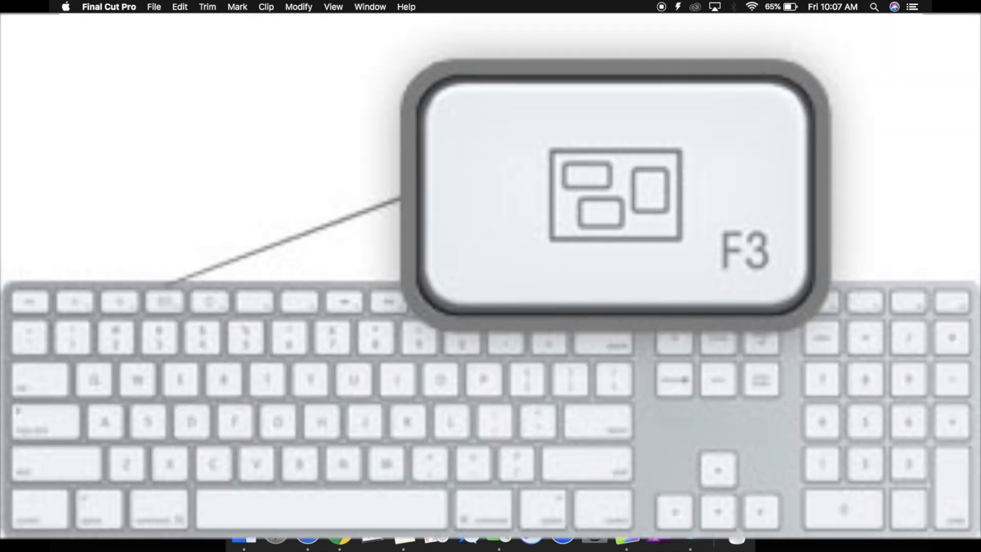
pyautogui.press('f3')
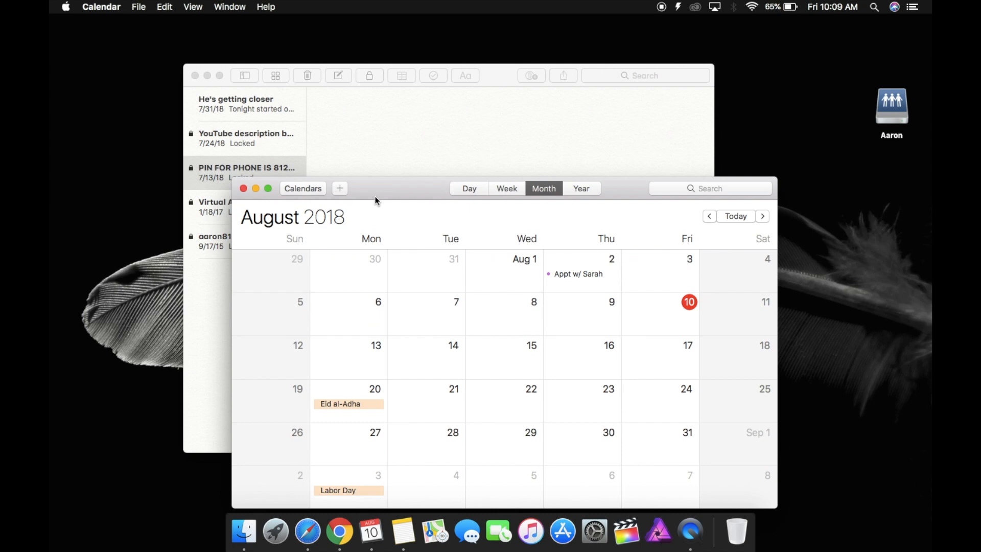
pyautogui.moveTo(430, 152)
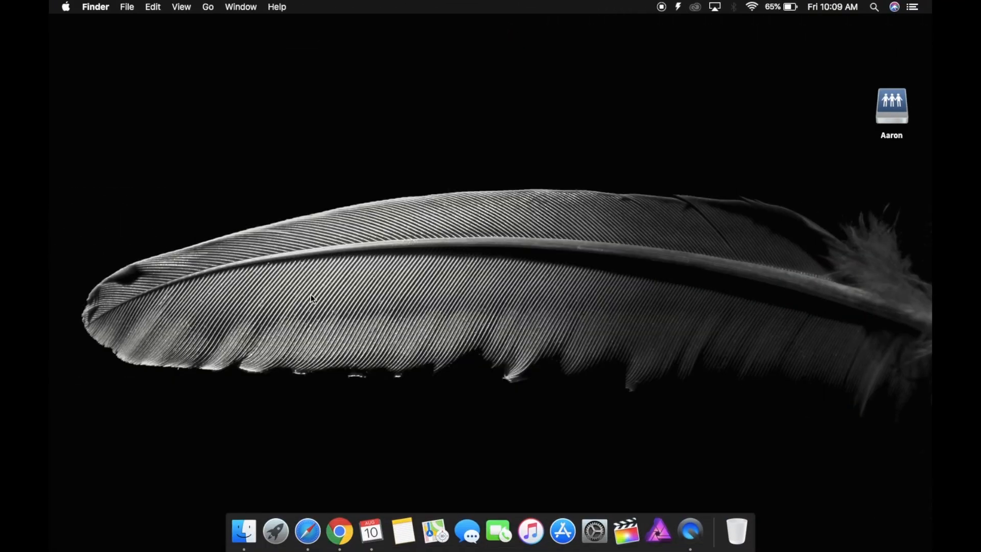
pyautogui.moveTo(371, 532)
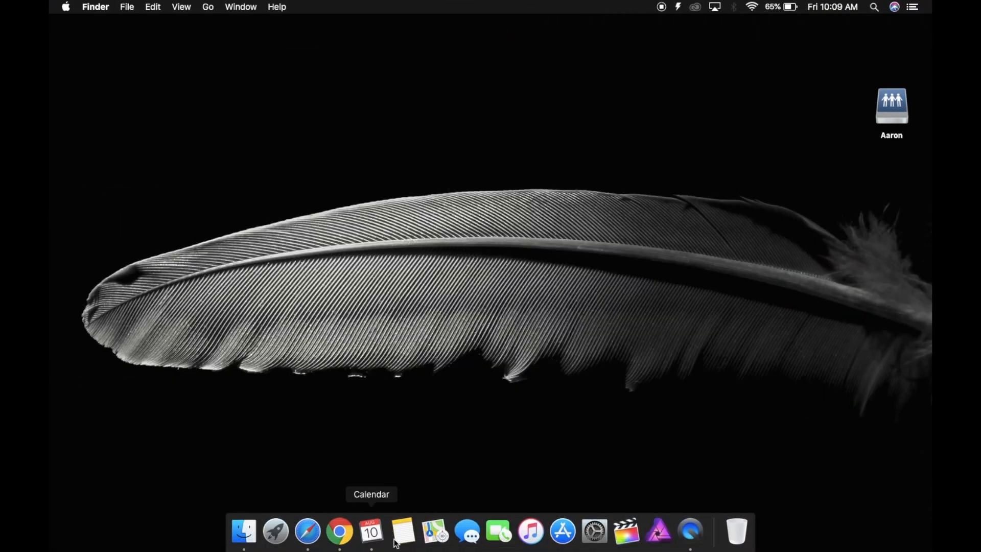
# Take the September 2018 Calendar out of full screen and close its window.
pyautogui.click(369, 532)
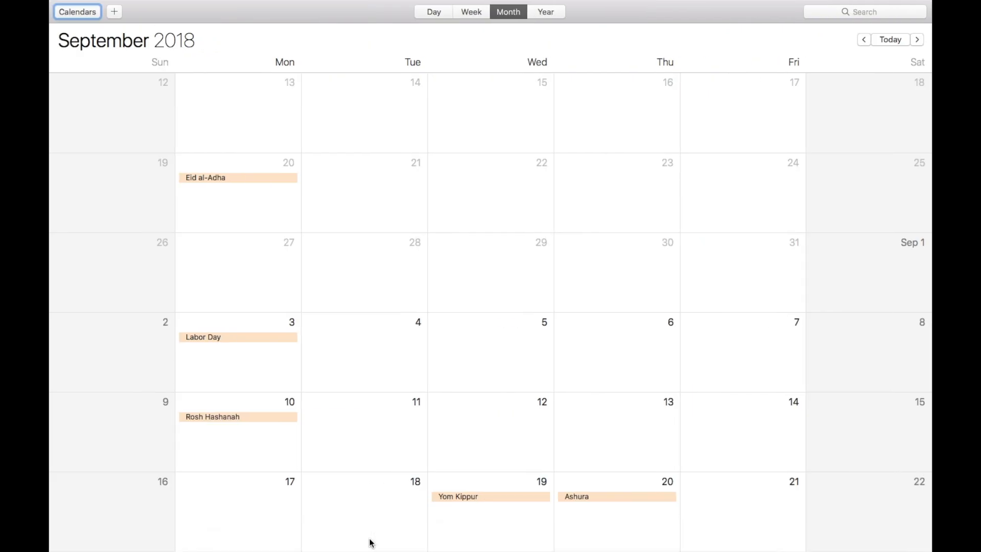
pyautogui.moveTo(398, 114)
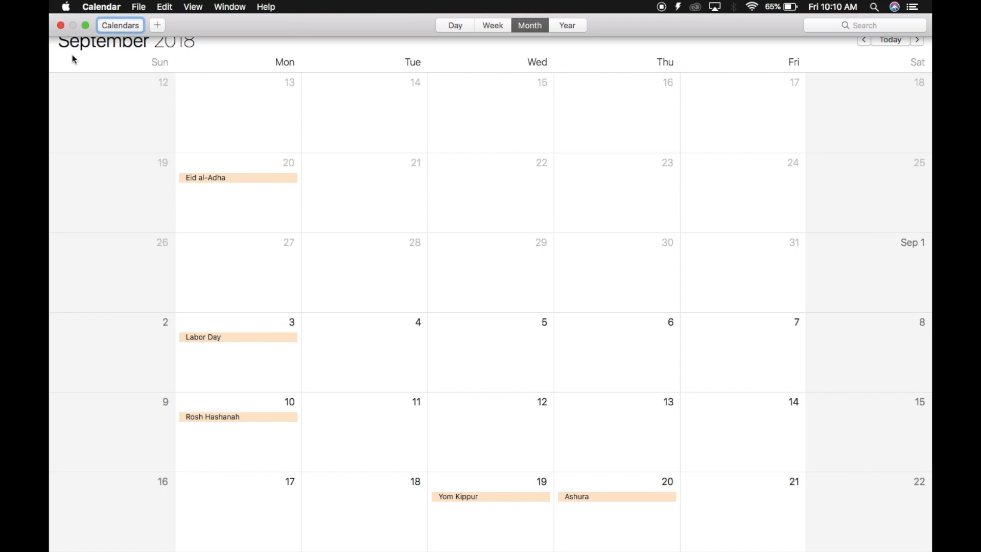
pyautogui.click(86, 25)
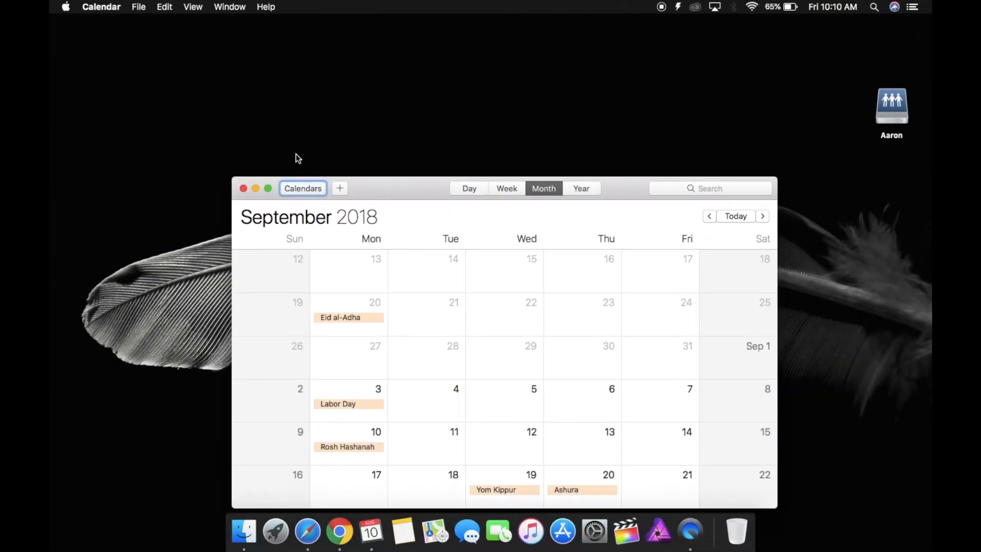
pyautogui.click(243, 188)
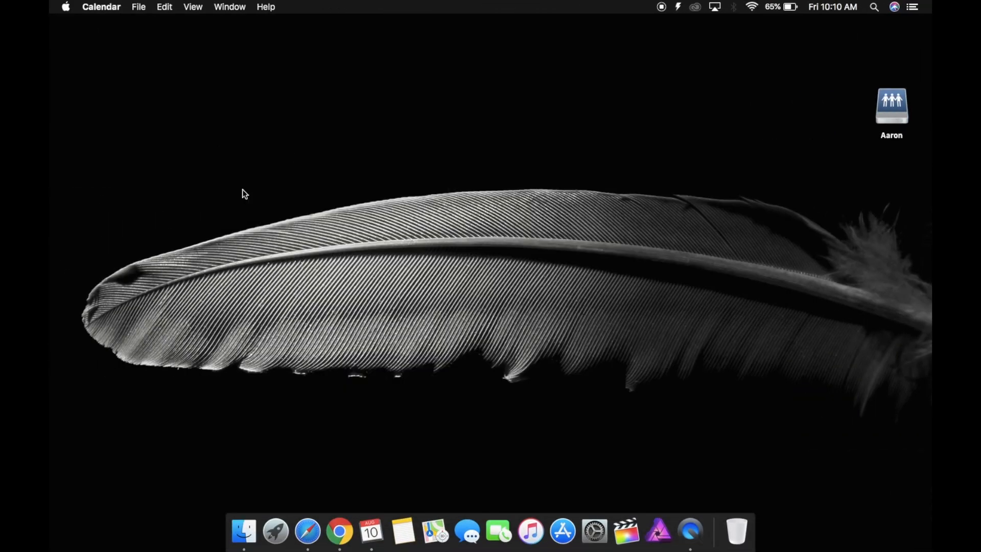
pyautogui.moveTo(272, 401)
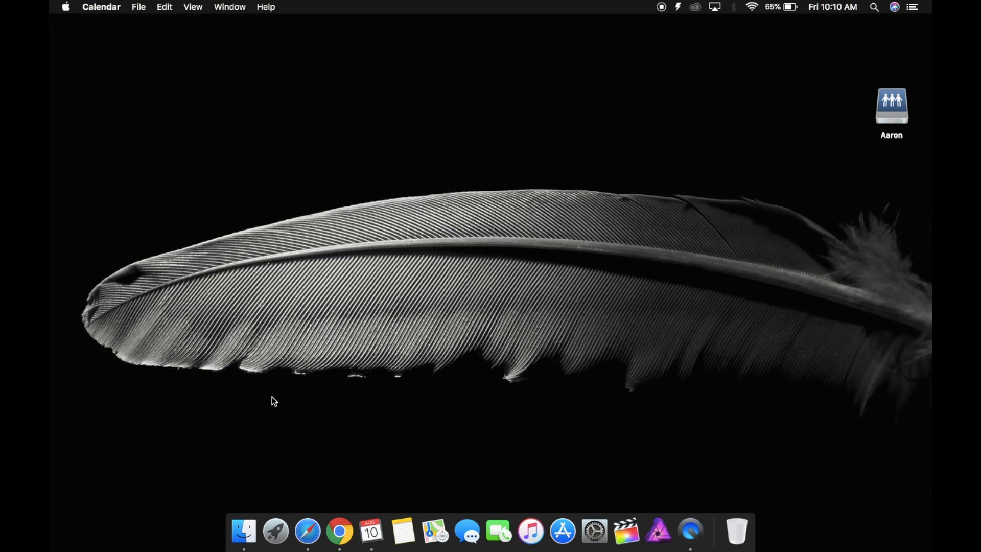
# Look up 'ANALYTICS' on the Social Blade page in Chrome and open it in Dictionary.
pyautogui.click(338, 531)
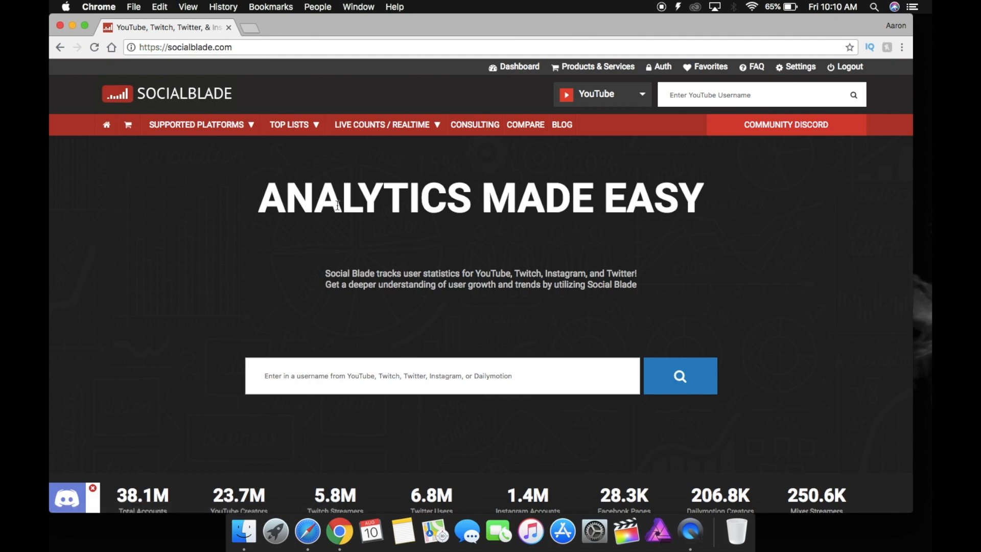
pyautogui.rightClick(366, 198)
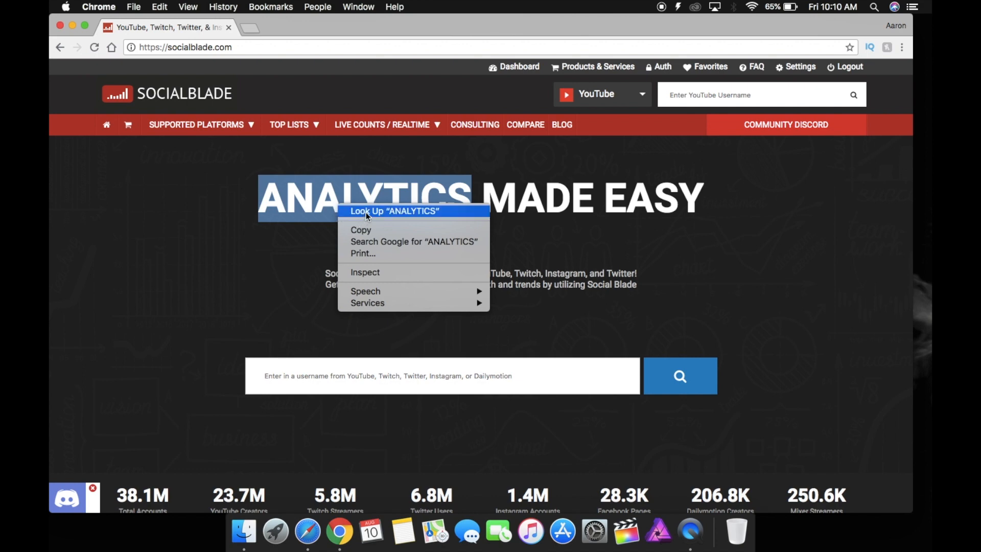
pyautogui.click(394, 211)
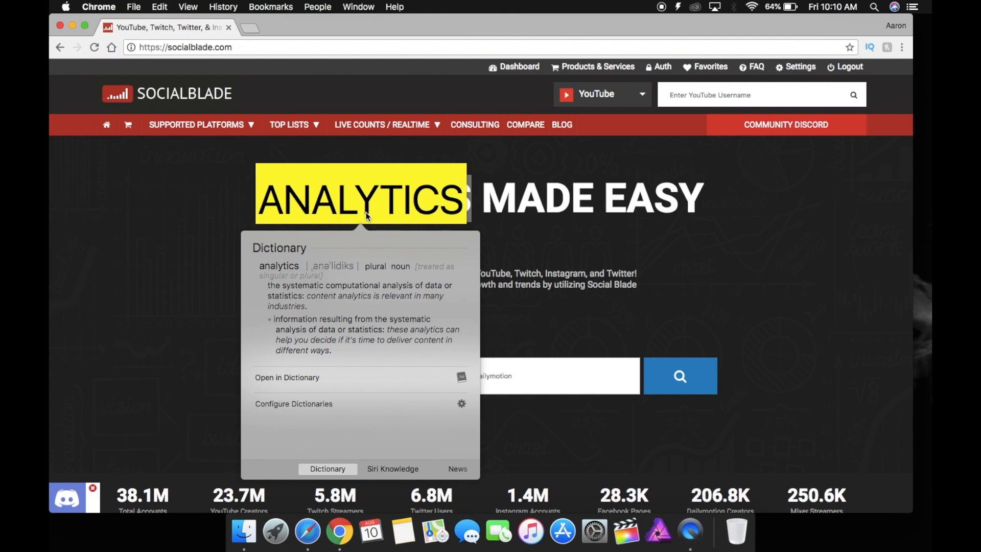
pyautogui.click(586, 216)
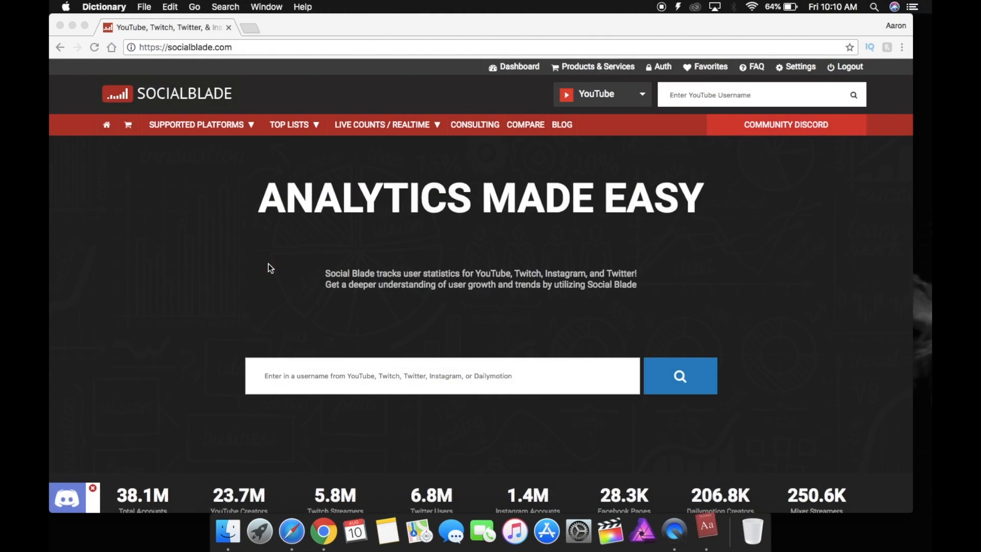
pyautogui.click(706, 533)
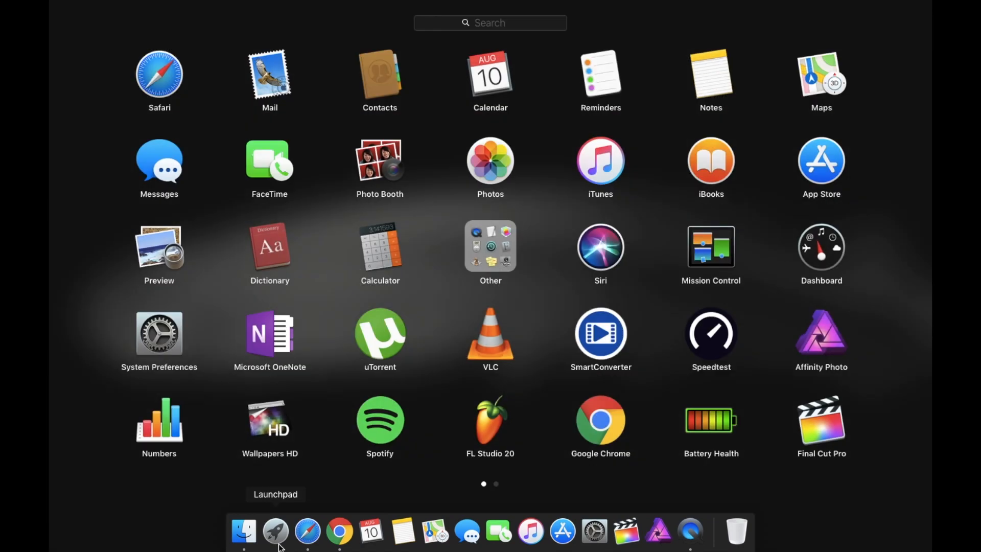
pyautogui.click(269, 246)
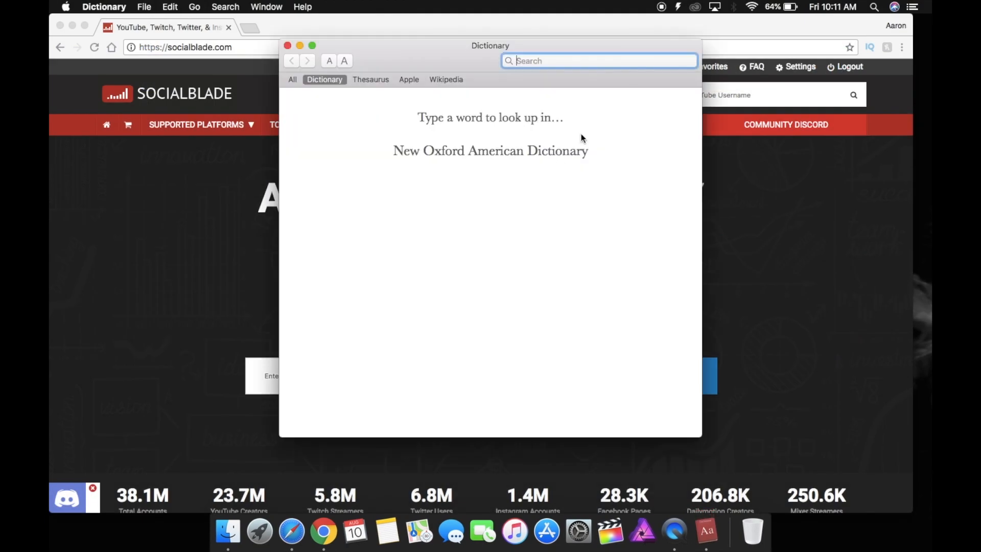
pyautogui.write('analyti')
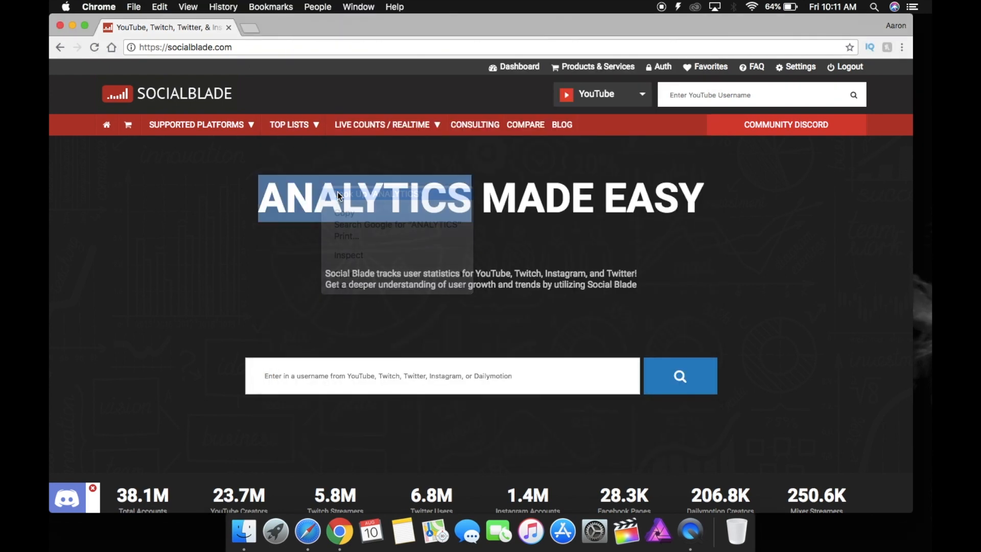
pyautogui.click(139, 241)
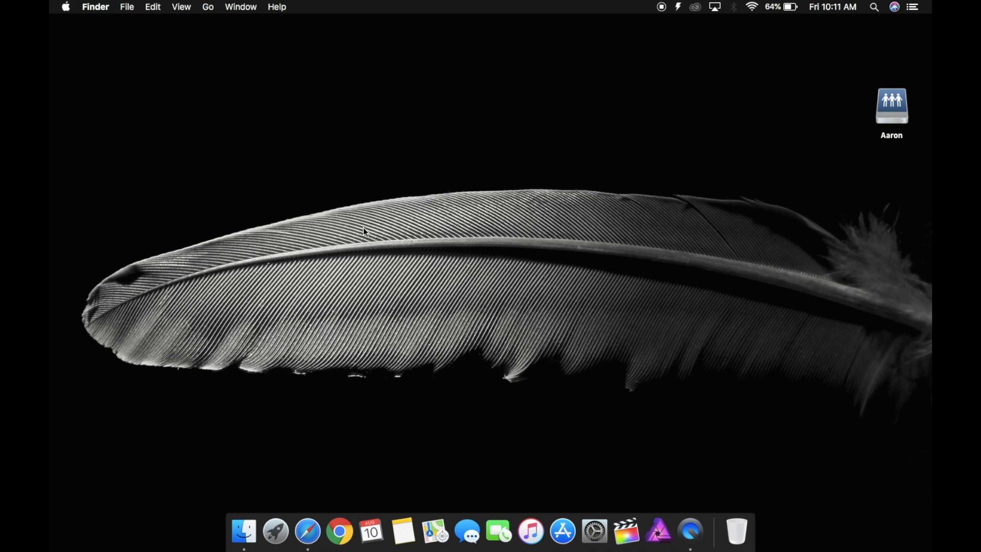
pyautogui.moveTo(537, 239)
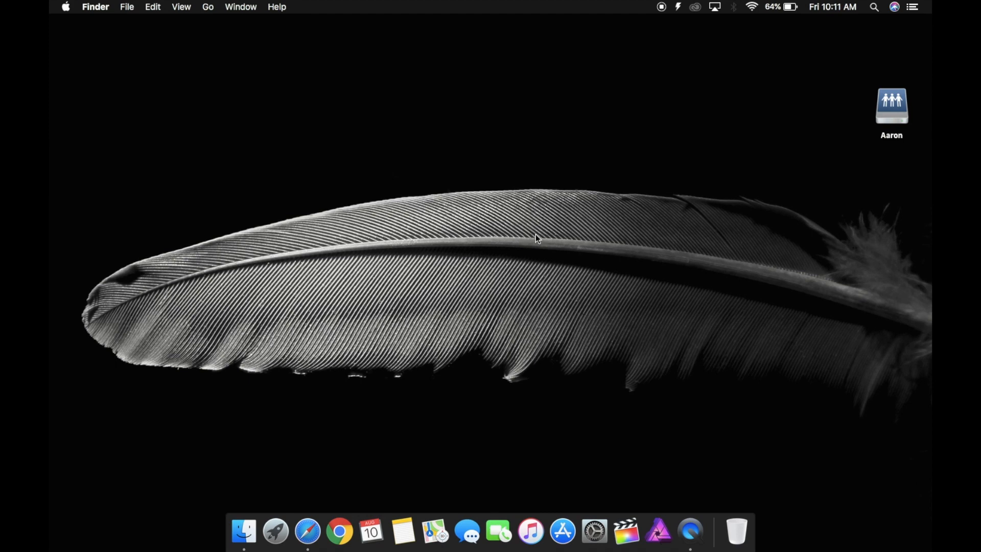
pyautogui.moveTo(474, 296)
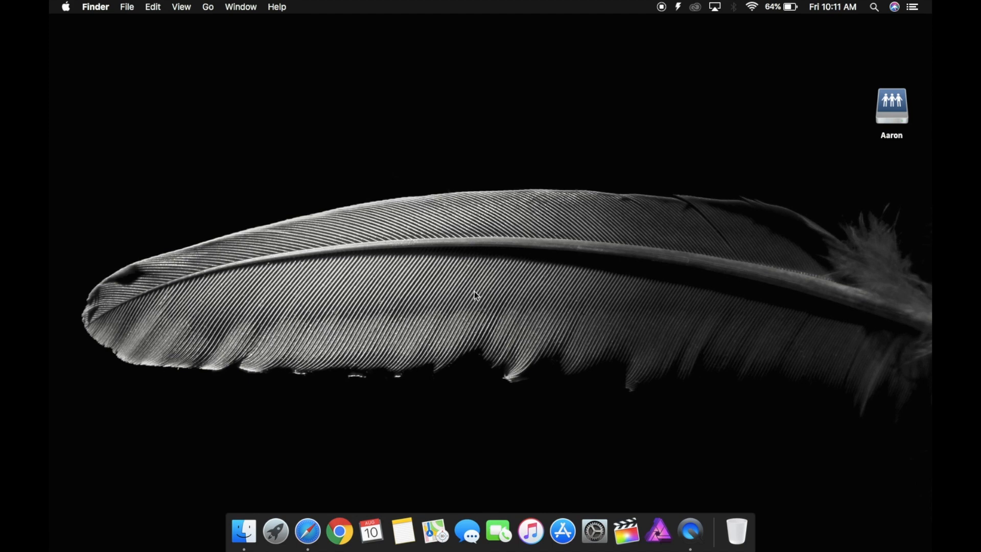
pyautogui.moveTo(418, 332)
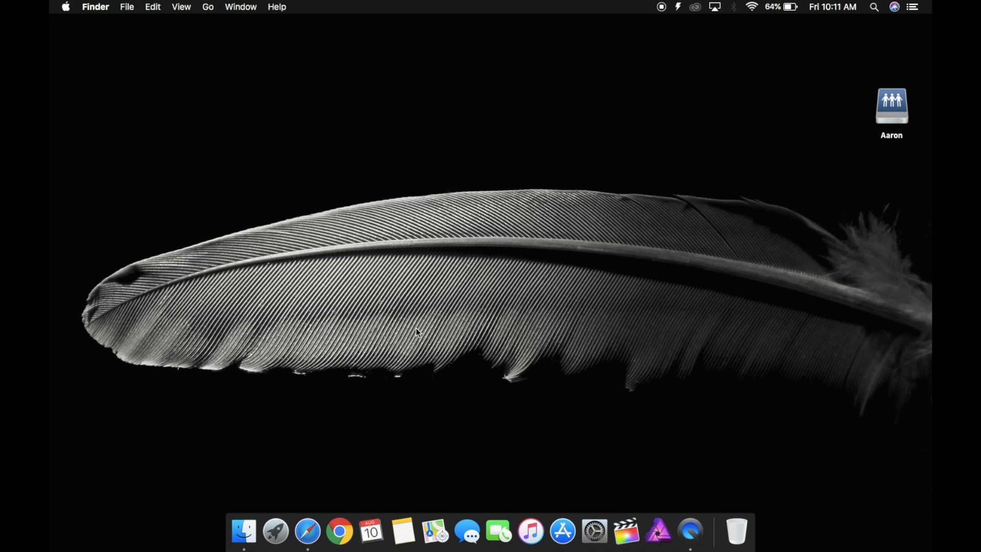
pyautogui.moveTo(175, 499)
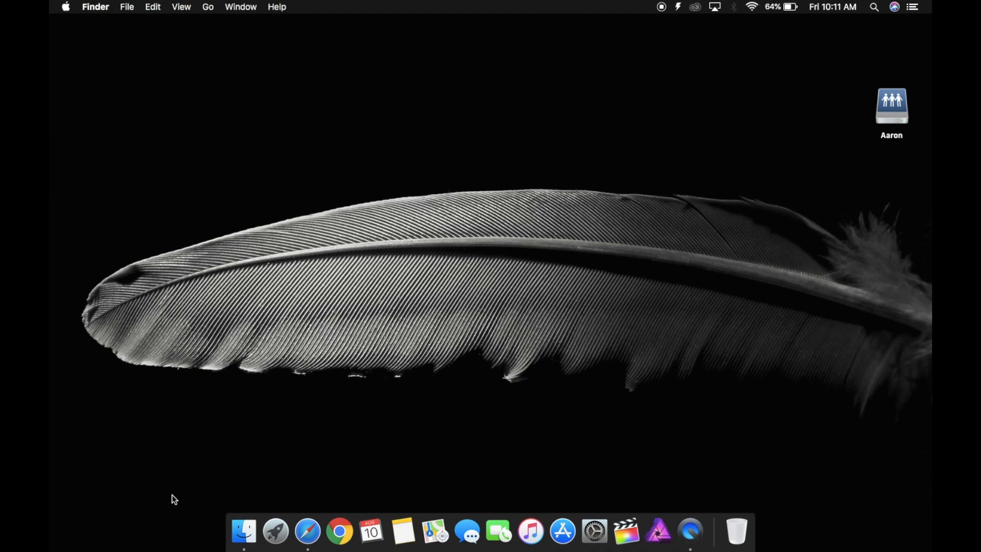
pyautogui.moveTo(593, 532)
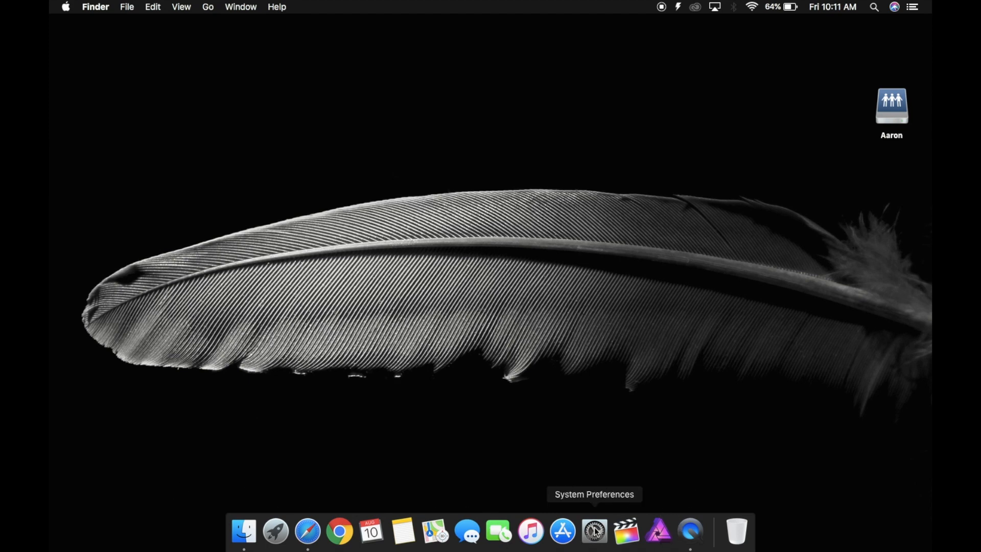
pyautogui.click(593, 535)
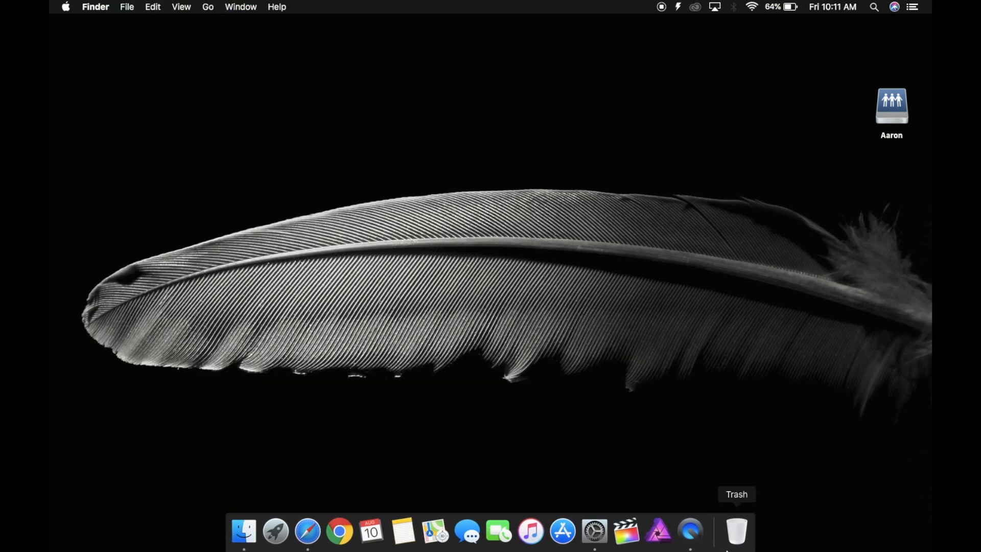
pyautogui.click(594, 532)
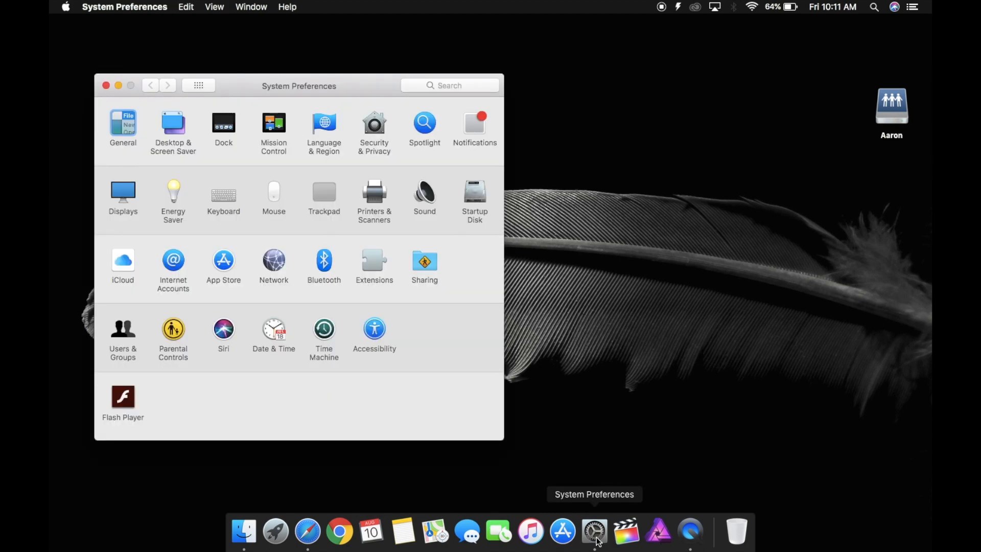
pyautogui.click(106, 86)
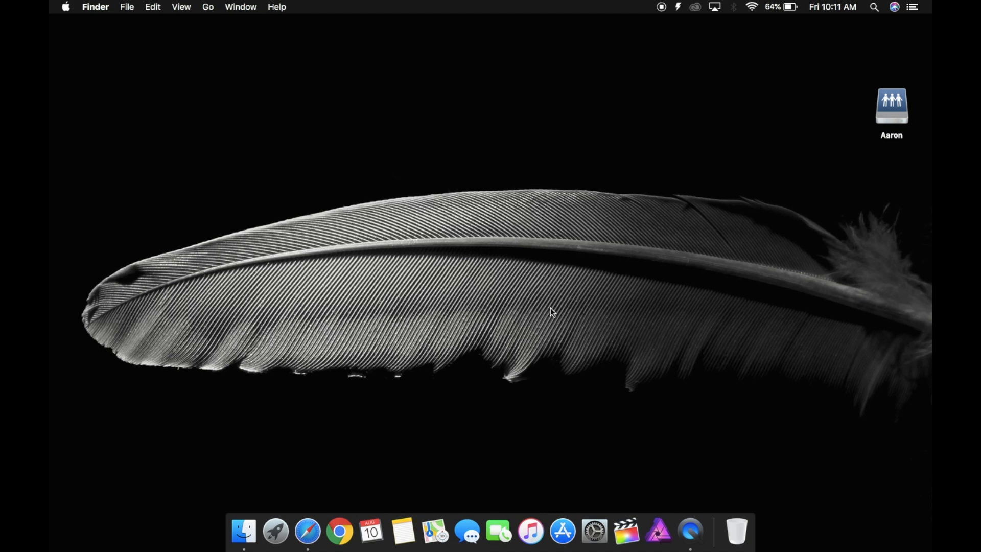
pyautogui.moveTo(599, 332)
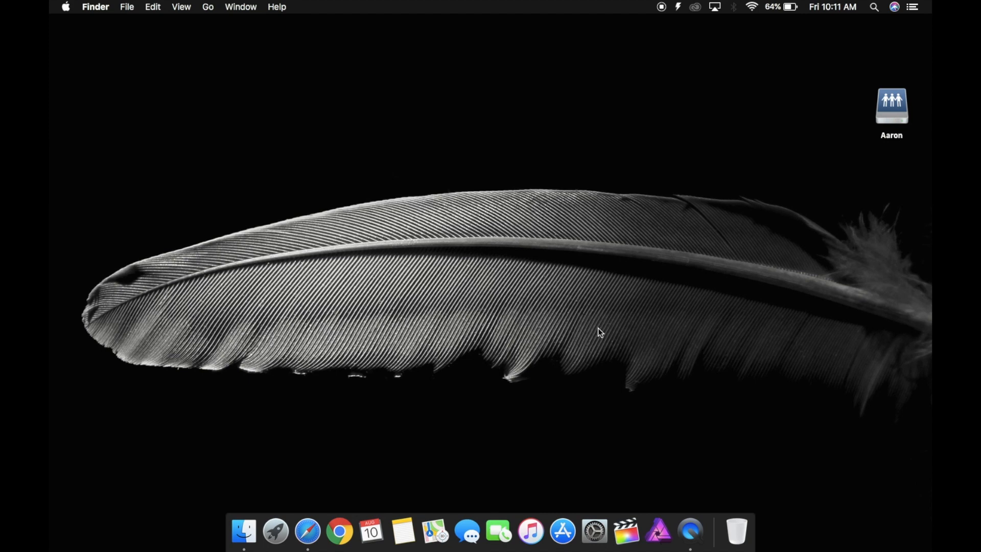
pyautogui.moveTo(582, 248)
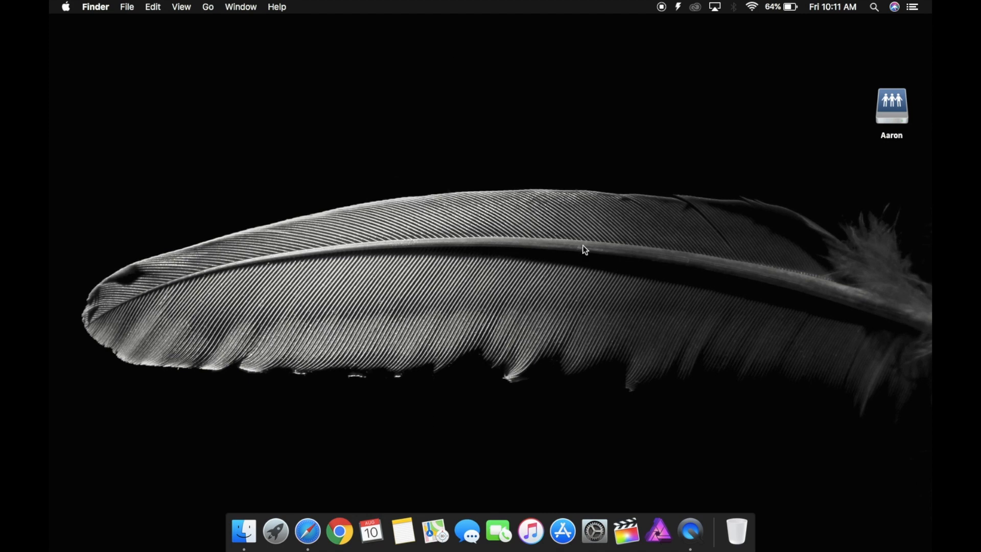
pyautogui.moveTo(584, 316)
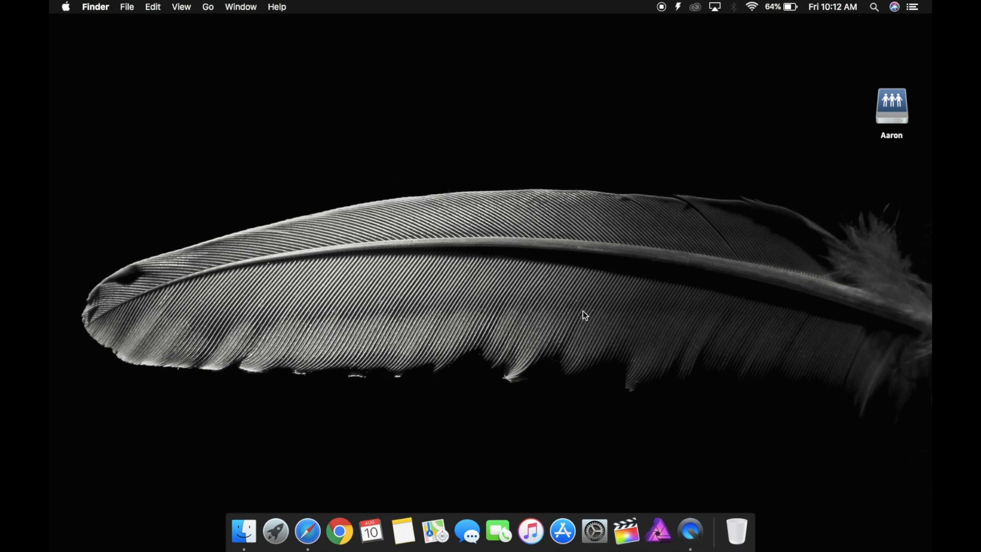
# Type '50 degree' in Spotlight, then search 'systme' and launch System Preferences.
pyautogui.write('50 degree')
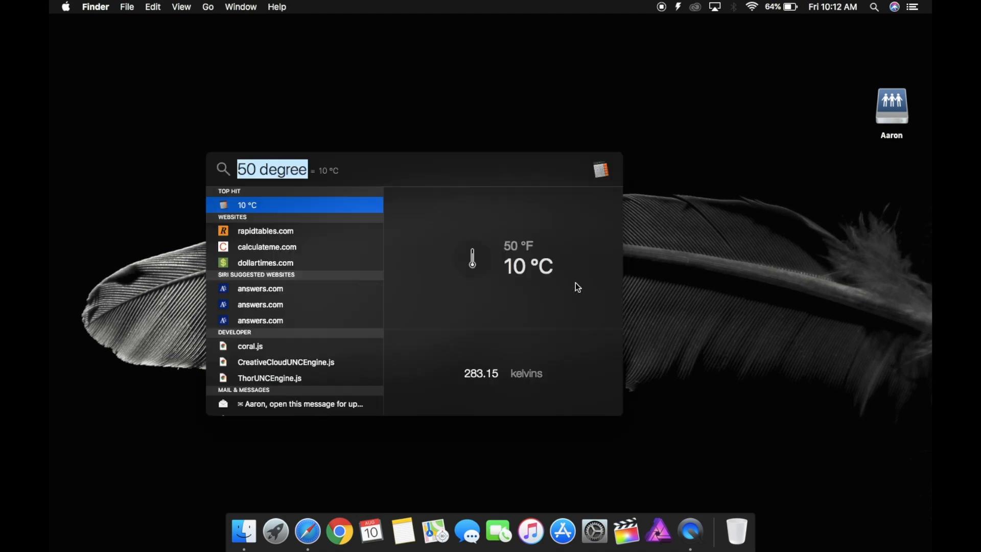
pyautogui.write('systme')
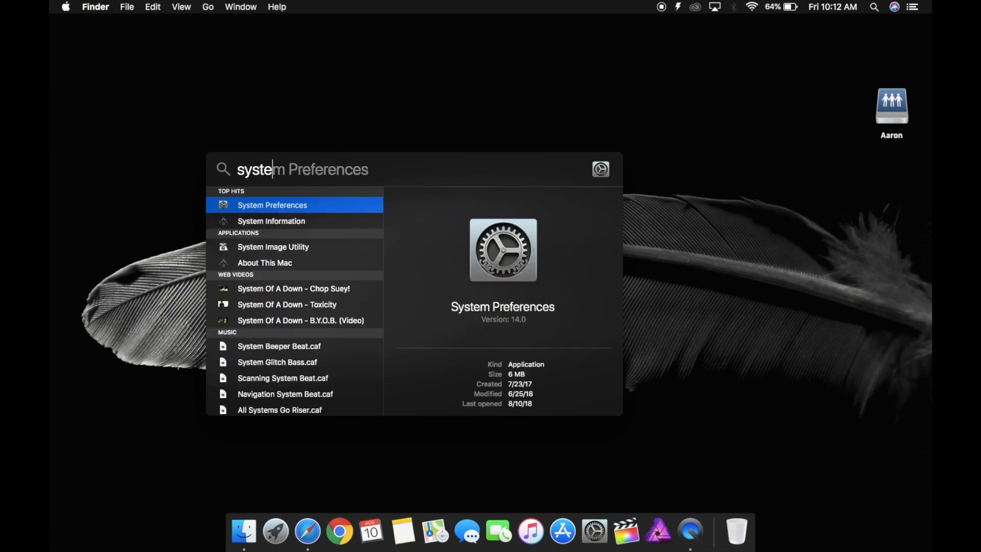
pyautogui.click(272, 205)
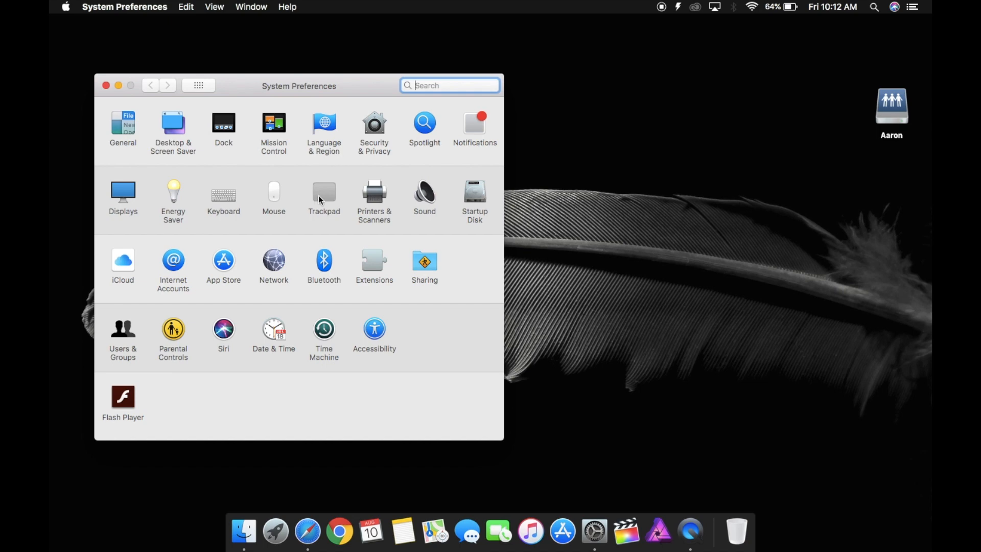
# Browse the Trackpad More Gestures, Point & Click, and Scroll & Zoom tabs.
pyautogui.click(324, 192)
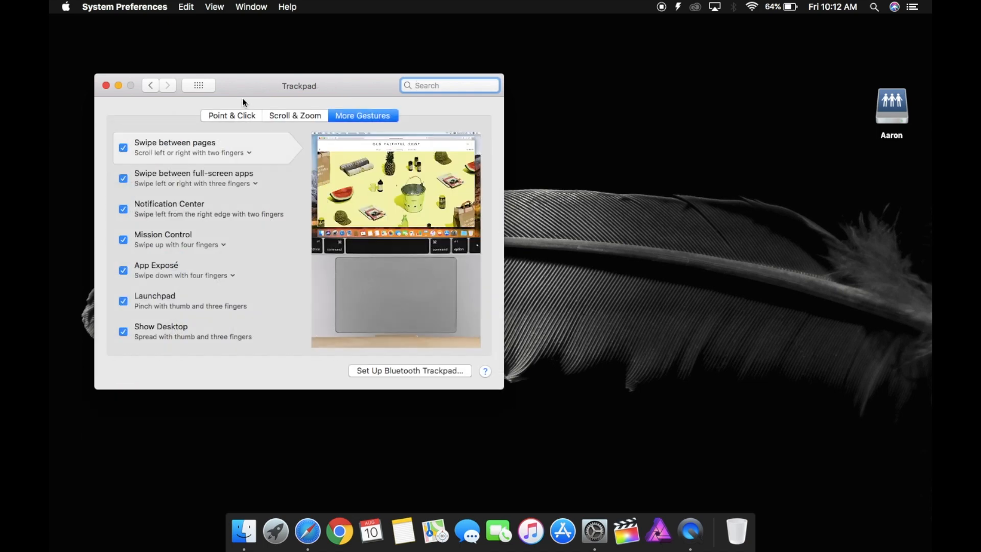
pyautogui.click(231, 115)
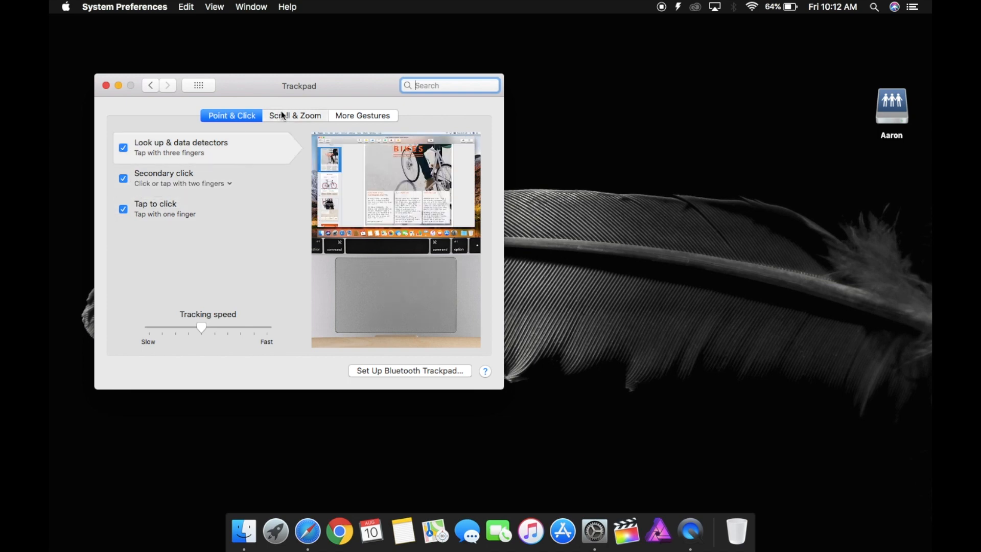
pyautogui.click(294, 115)
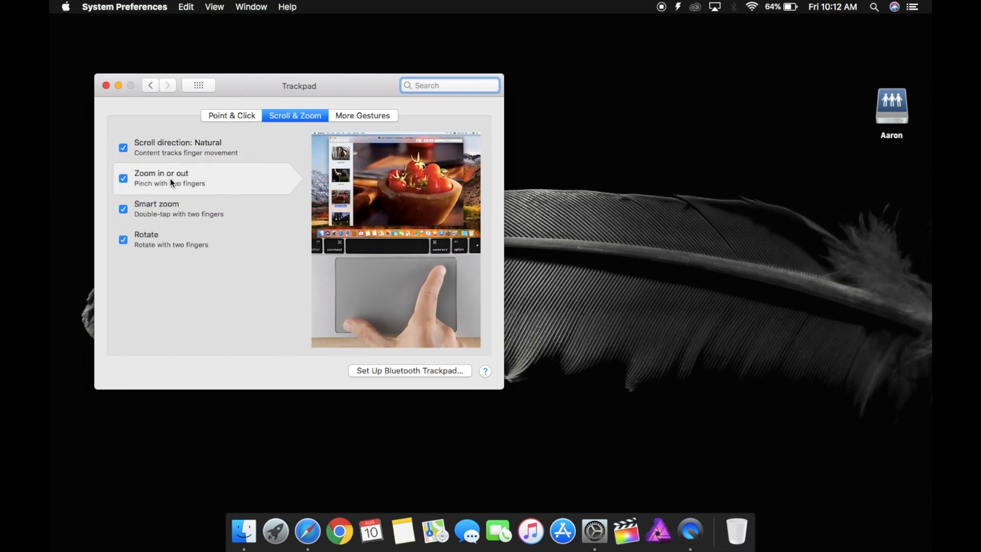
pyautogui.click(362, 115)
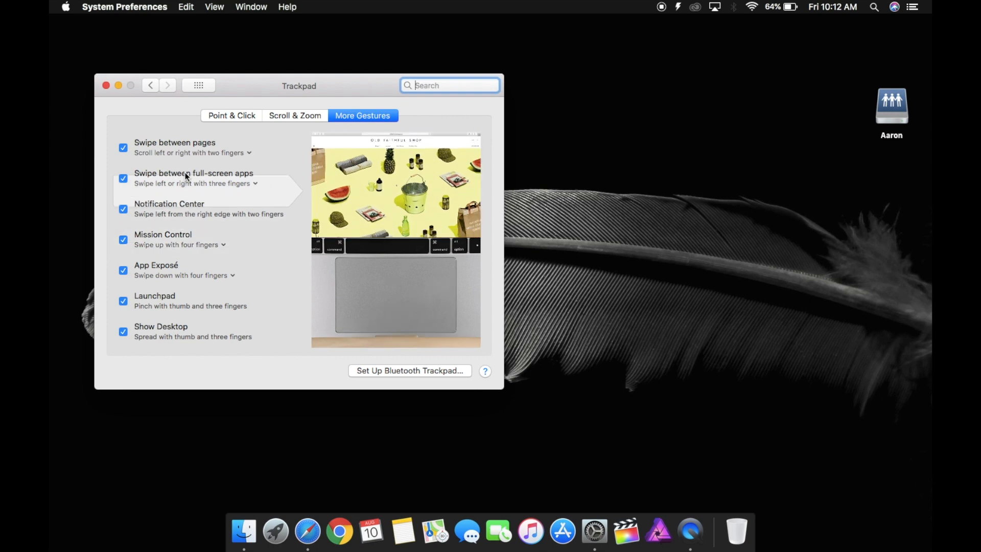
pyautogui.click(231, 116)
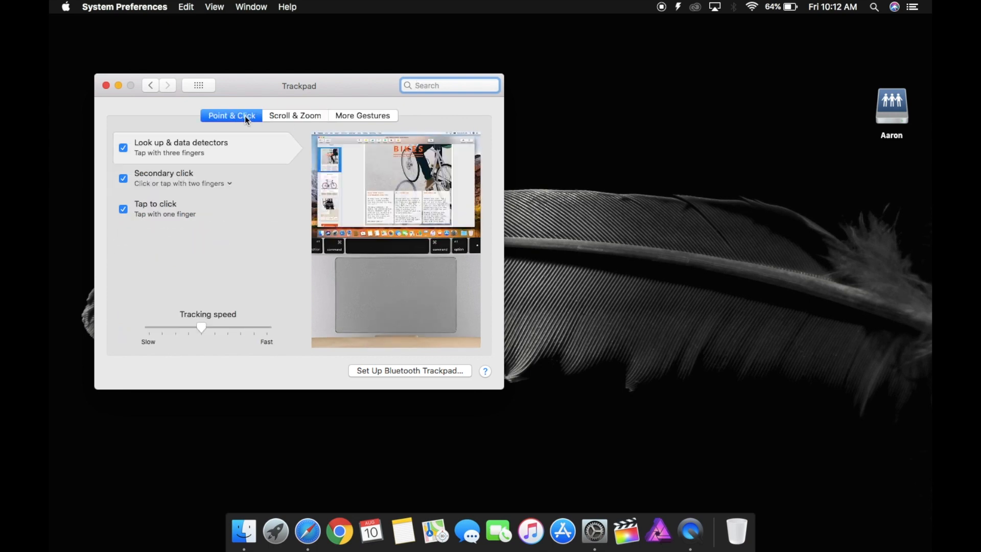
pyautogui.click(362, 115)
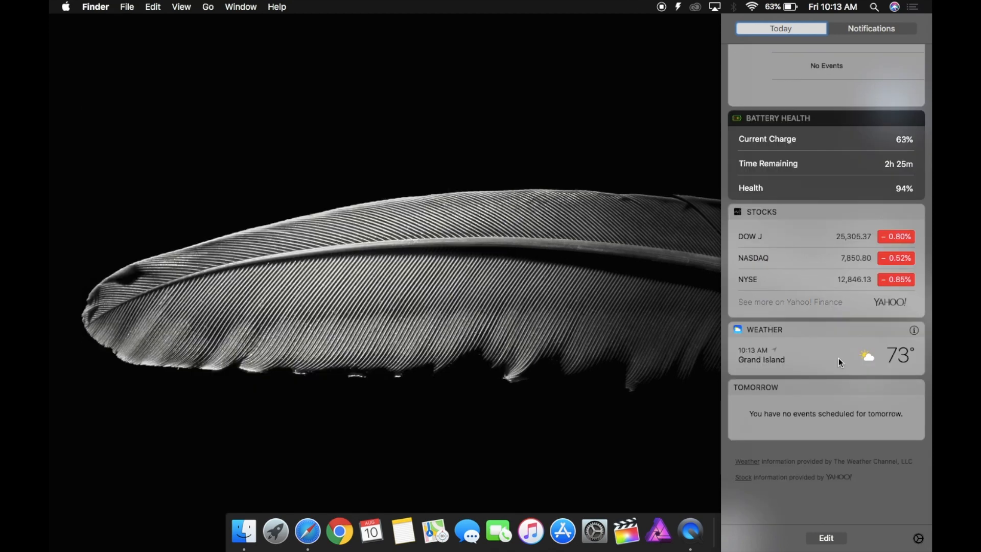
# Scroll Notification Center's Today view up to Night Shift and Do Not Disturb, then dismiss it.
pyautogui.click(825, 537)
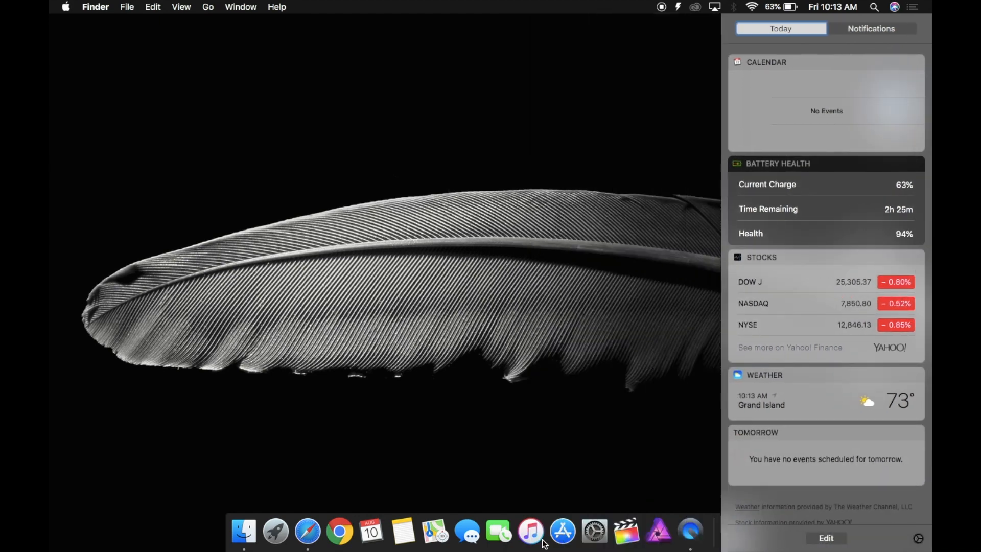
pyautogui.click(904, 90)
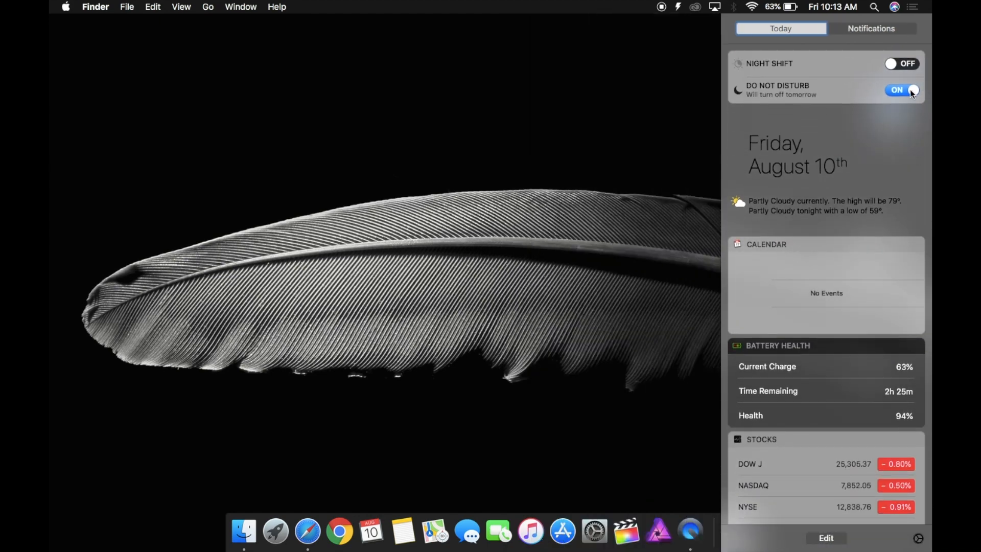
pyautogui.click(912, 7)
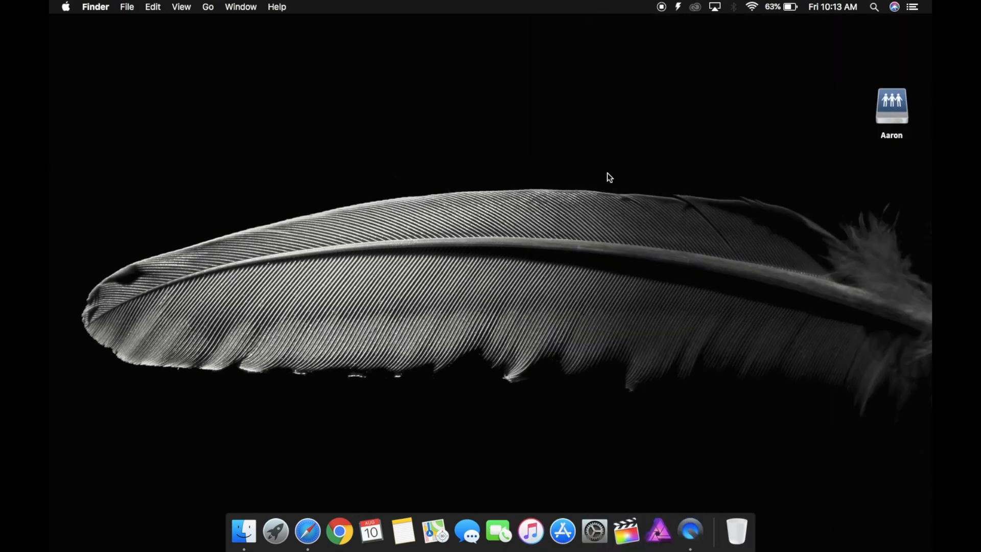
pyautogui.moveTo(438, 154)
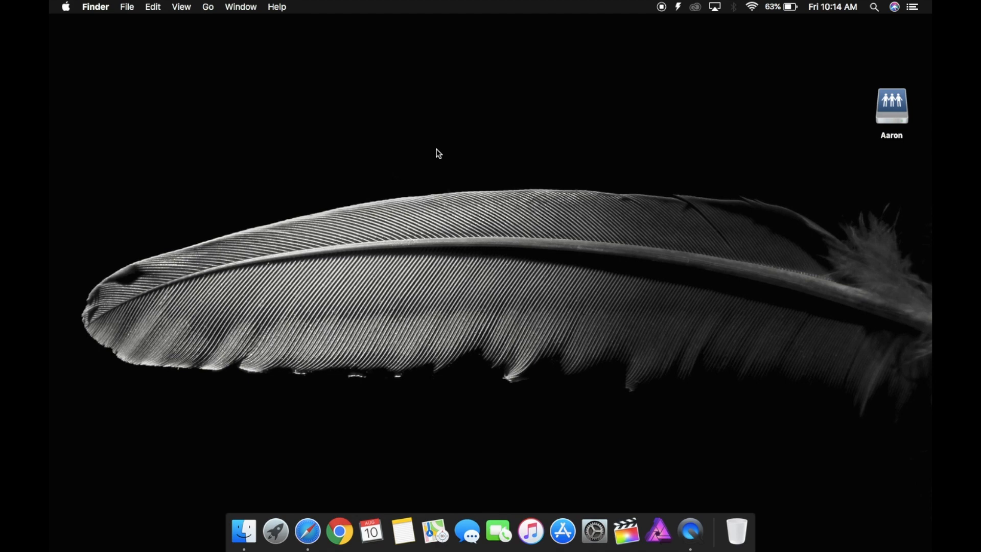
pyautogui.moveTo(872, 9)
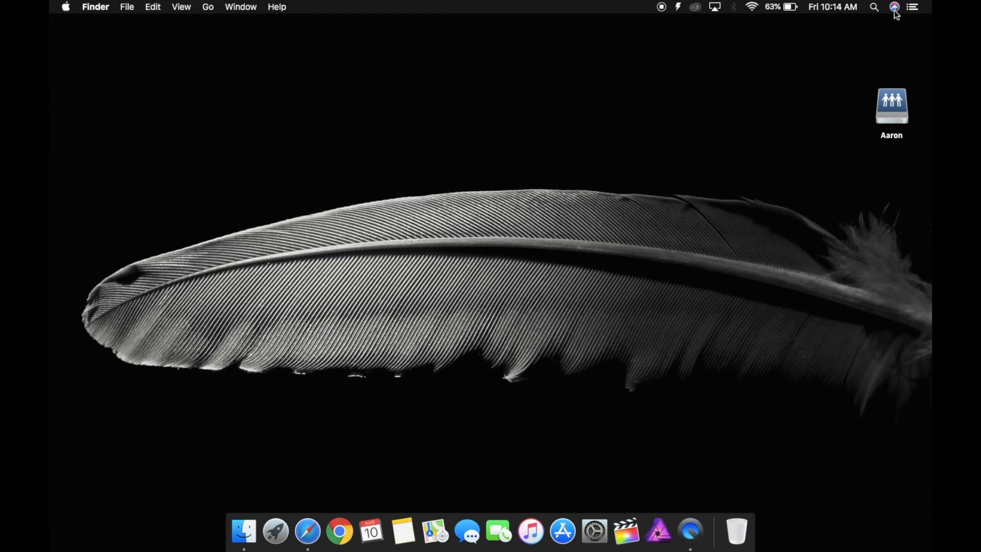
pyautogui.click(895, 7)
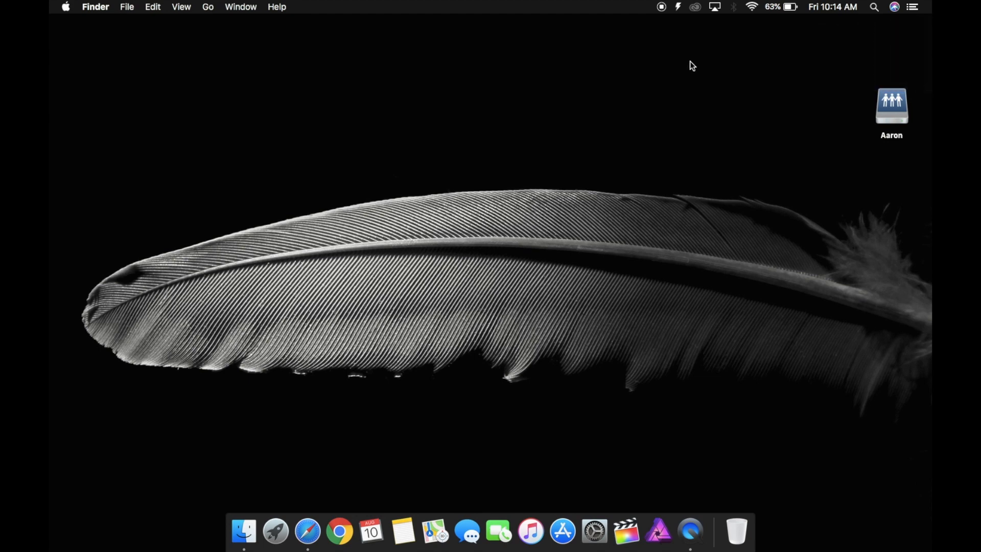
pyautogui.click(594, 533)
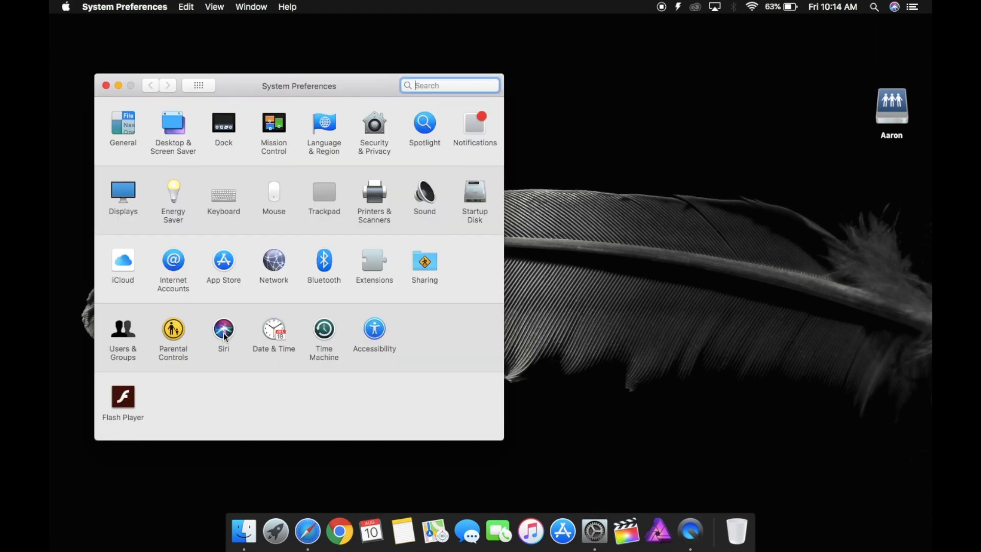
# Review Siri's keyboard shortcut choices, keep Hold Command Space, and close System Preferences.
pyautogui.click(223, 328)
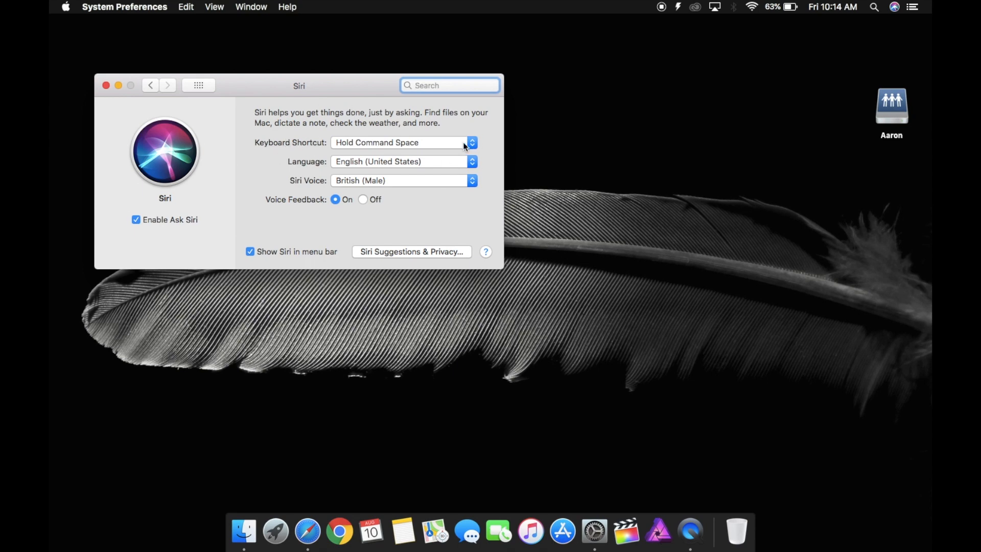
pyautogui.click(402, 142)
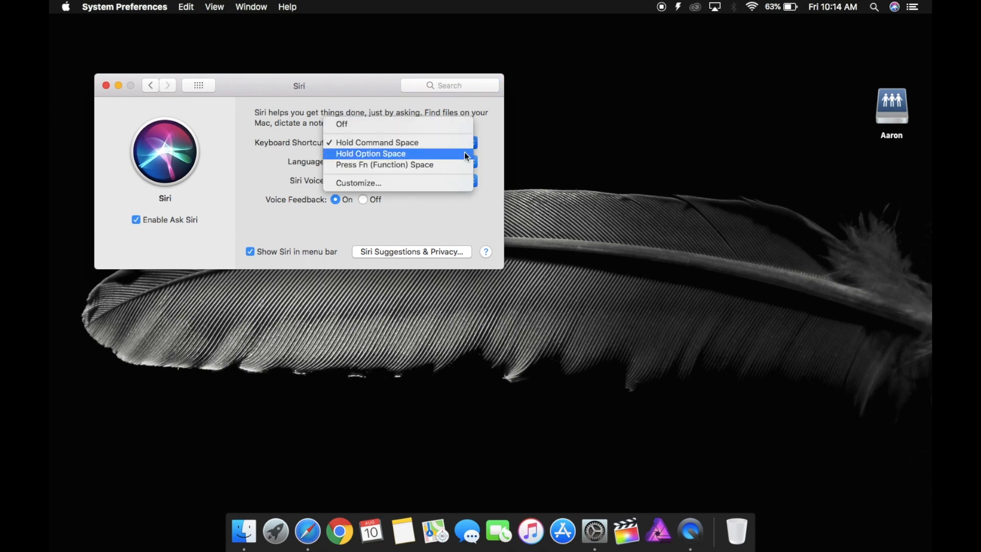
pyautogui.moveTo(439, 188)
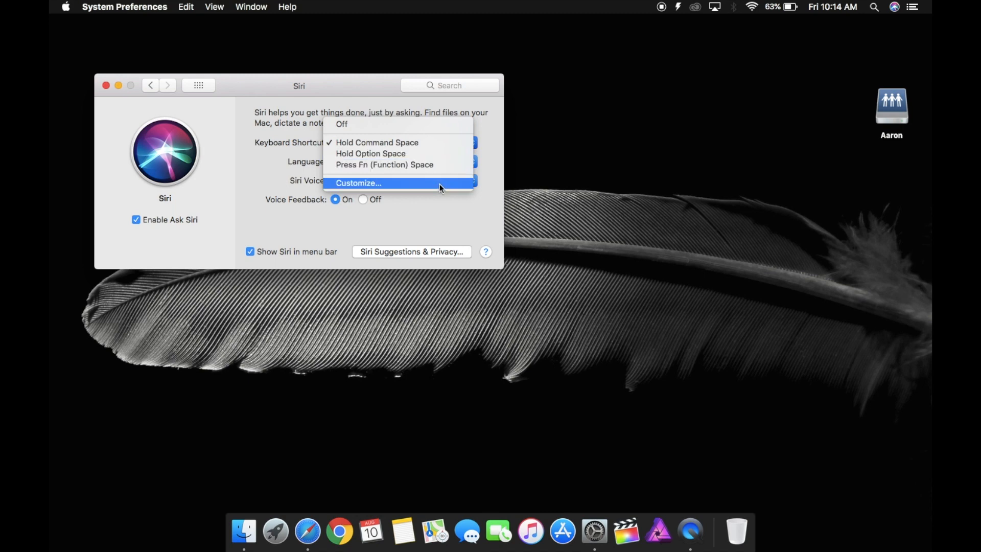
pyautogui.click(376, 142)
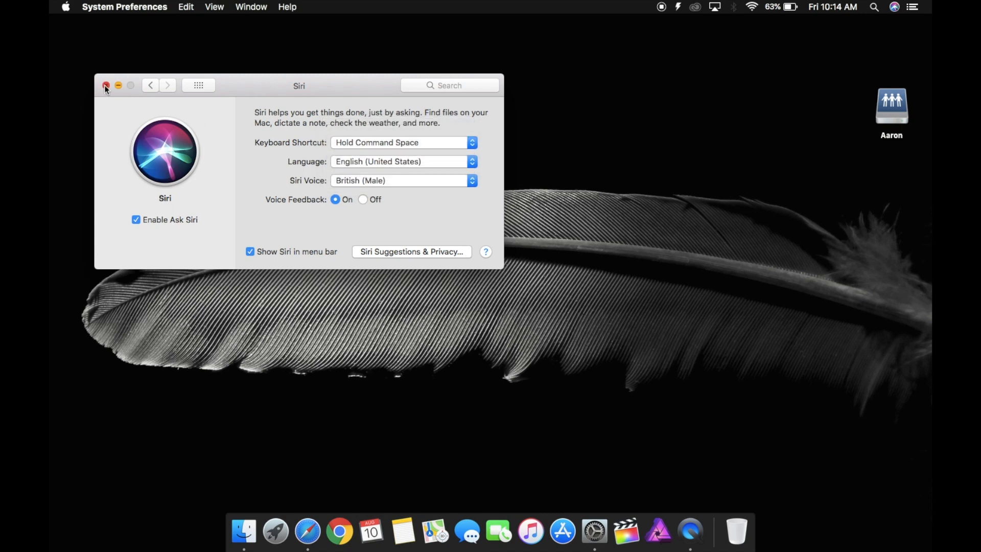
pyautogui.click(105, 86)
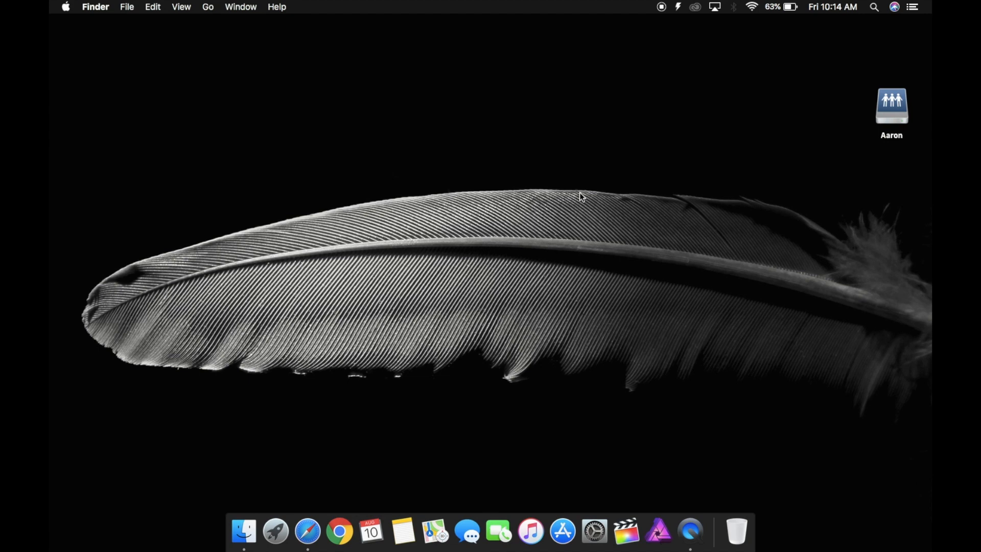
pyautogui.moveTo(423, 141)
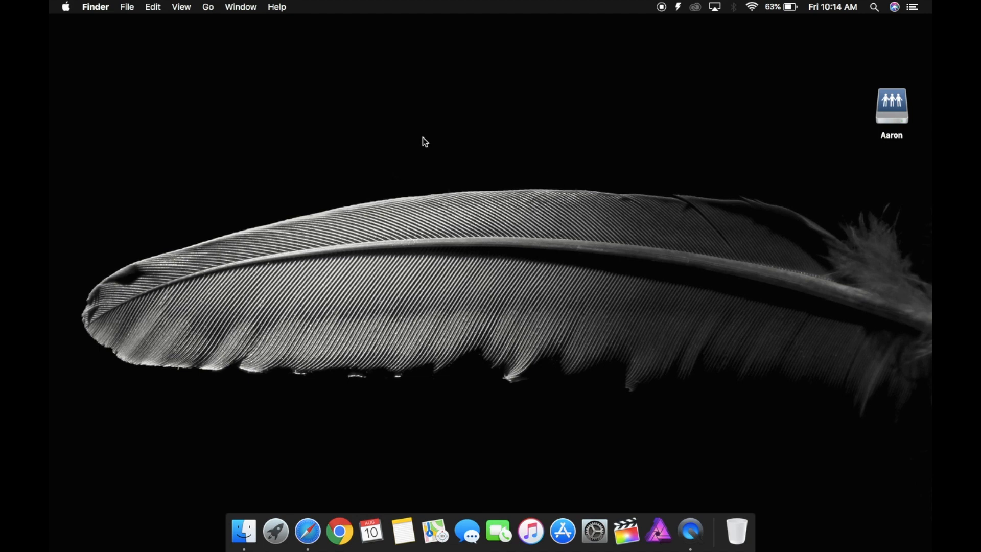
pyautogui.moveTo(451, 161)
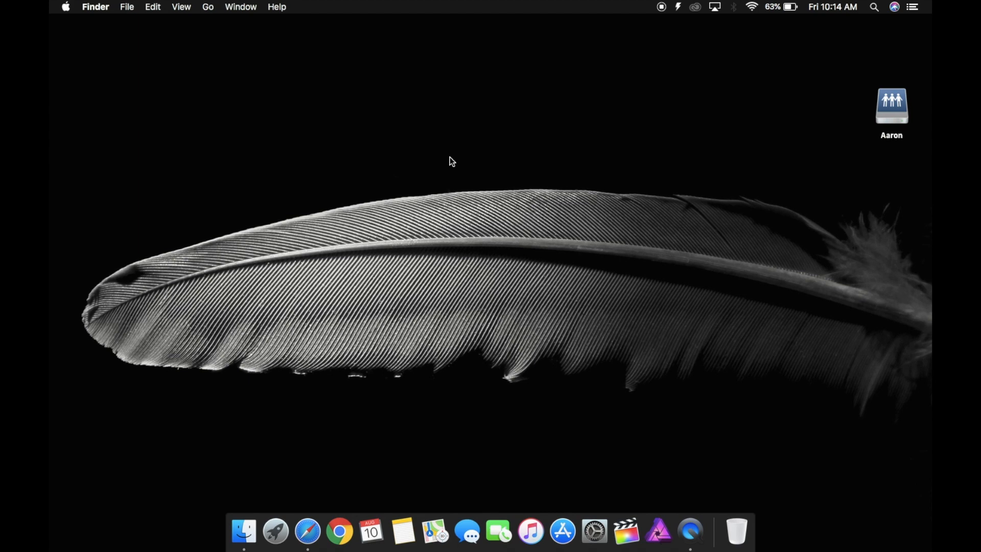
pyautogui.moveTo(683, 272)
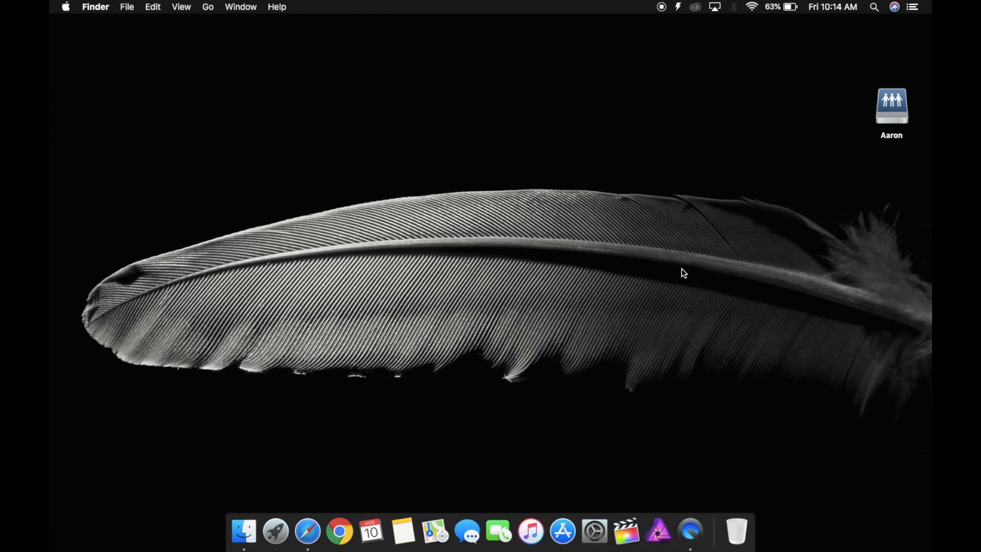
pyautogui.moveTo(448, 298)
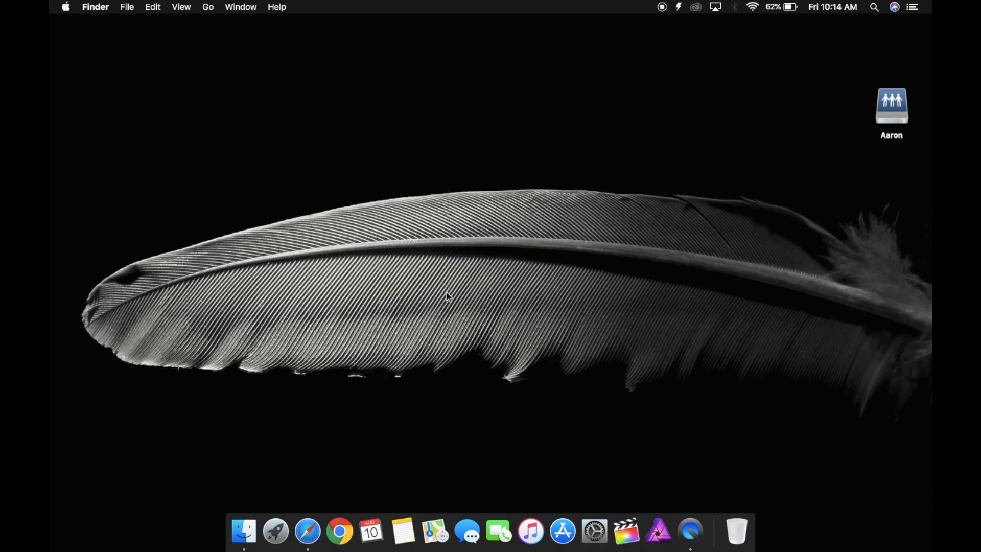
pyautogui.moveTo(371, 532)
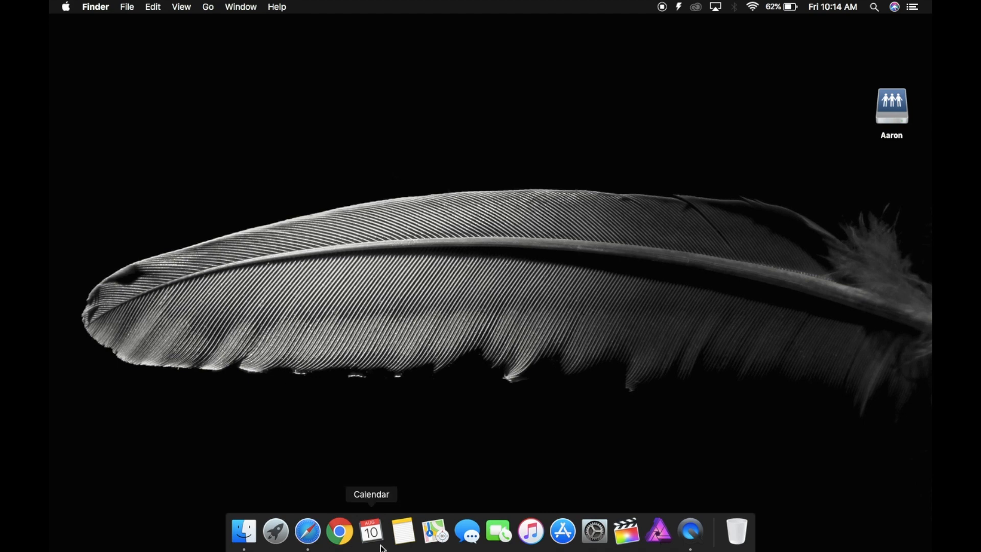
pyautogui.moveTo(730, 409)
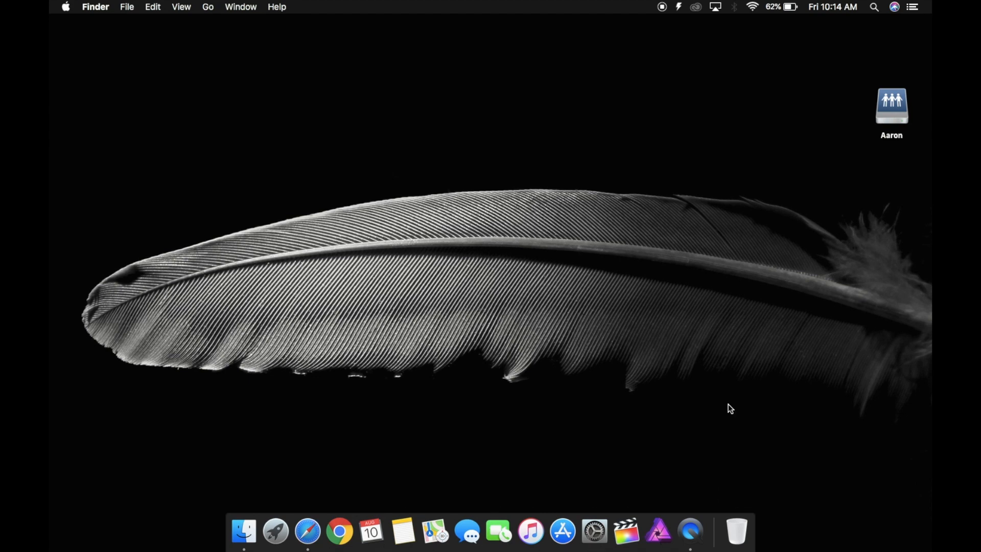
pyautogui.moveTo(757, 524)
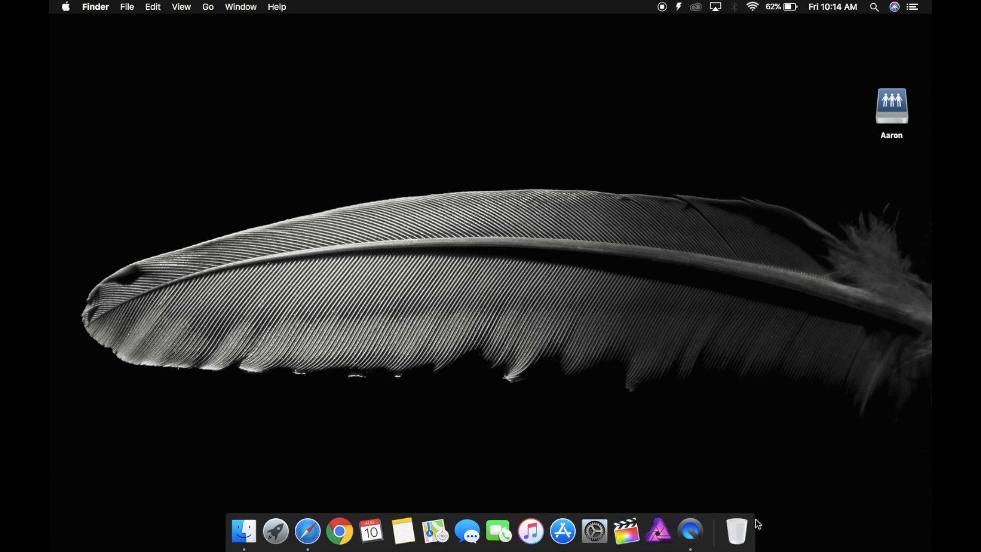
pyautogui.moveTo(576, 346)
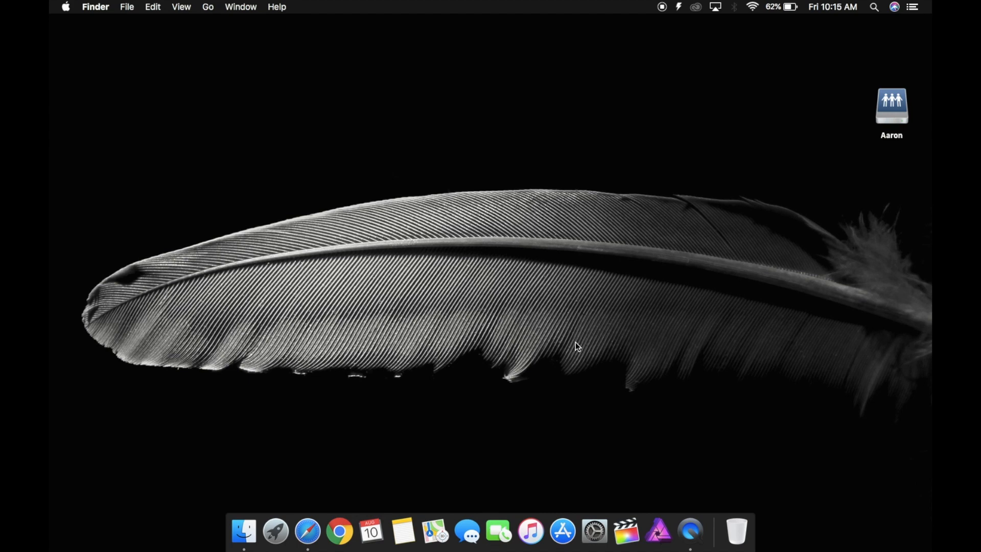
# Launch FaceTime from the Dock so its window appears on the desktop.
pyautogui.click(497, 531)
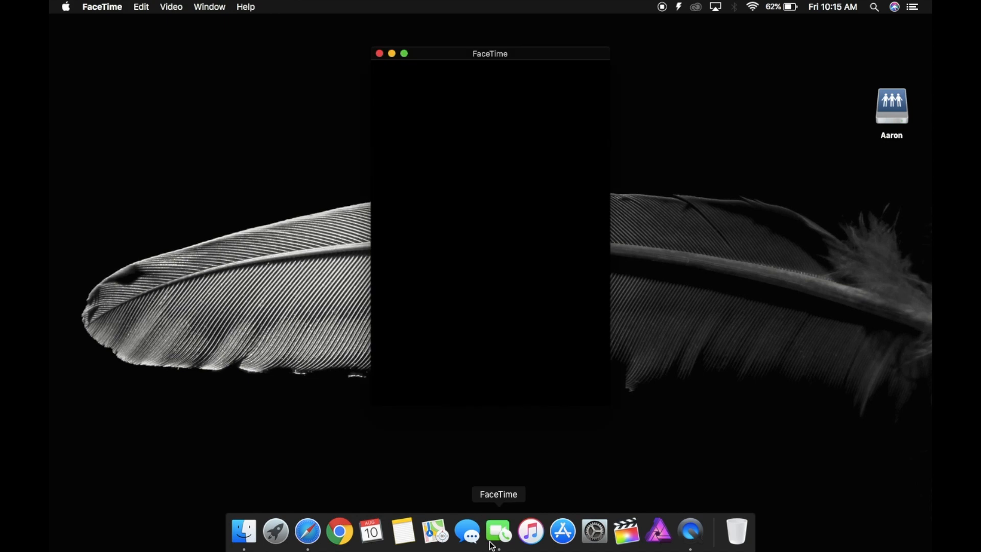